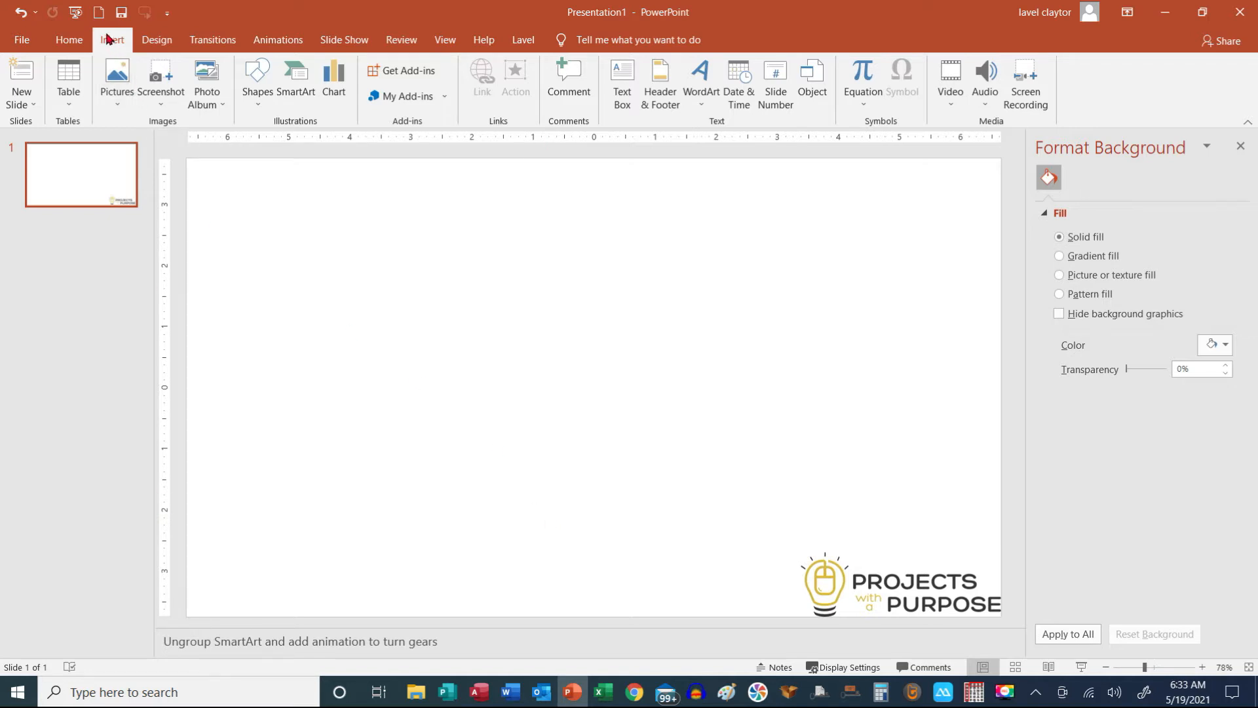
mouse_move(170, 123)
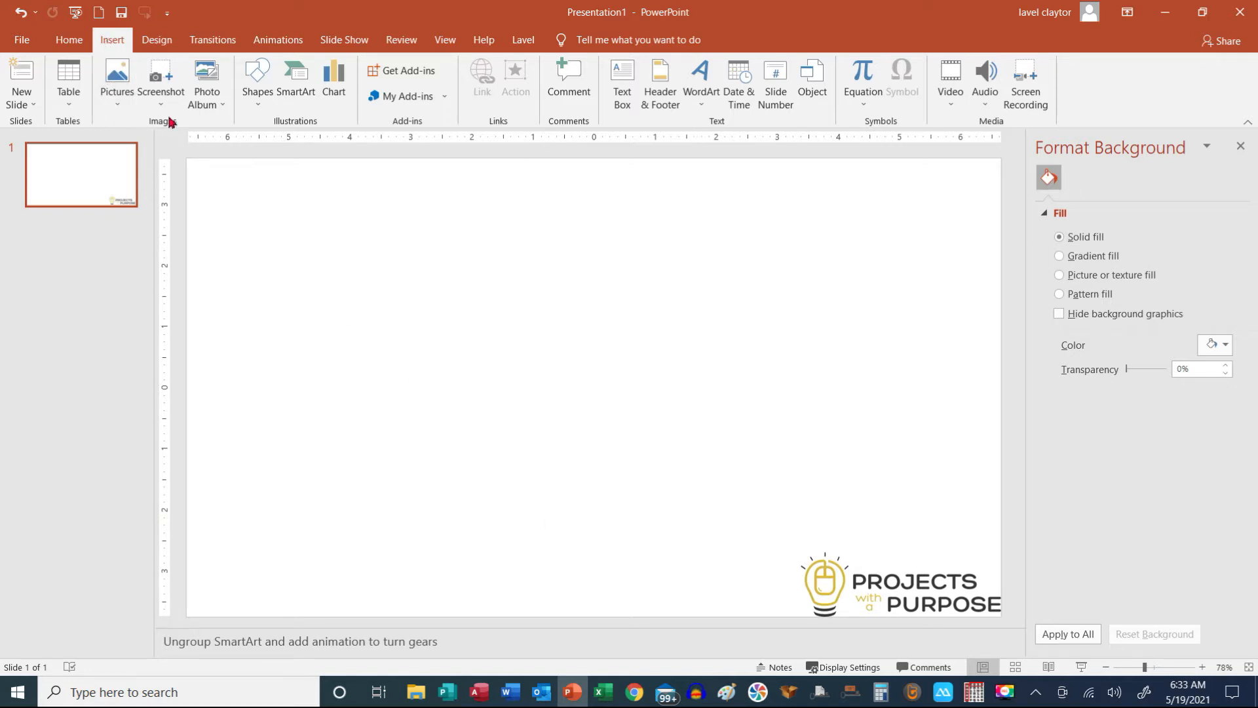
mouse_move(288, 127)
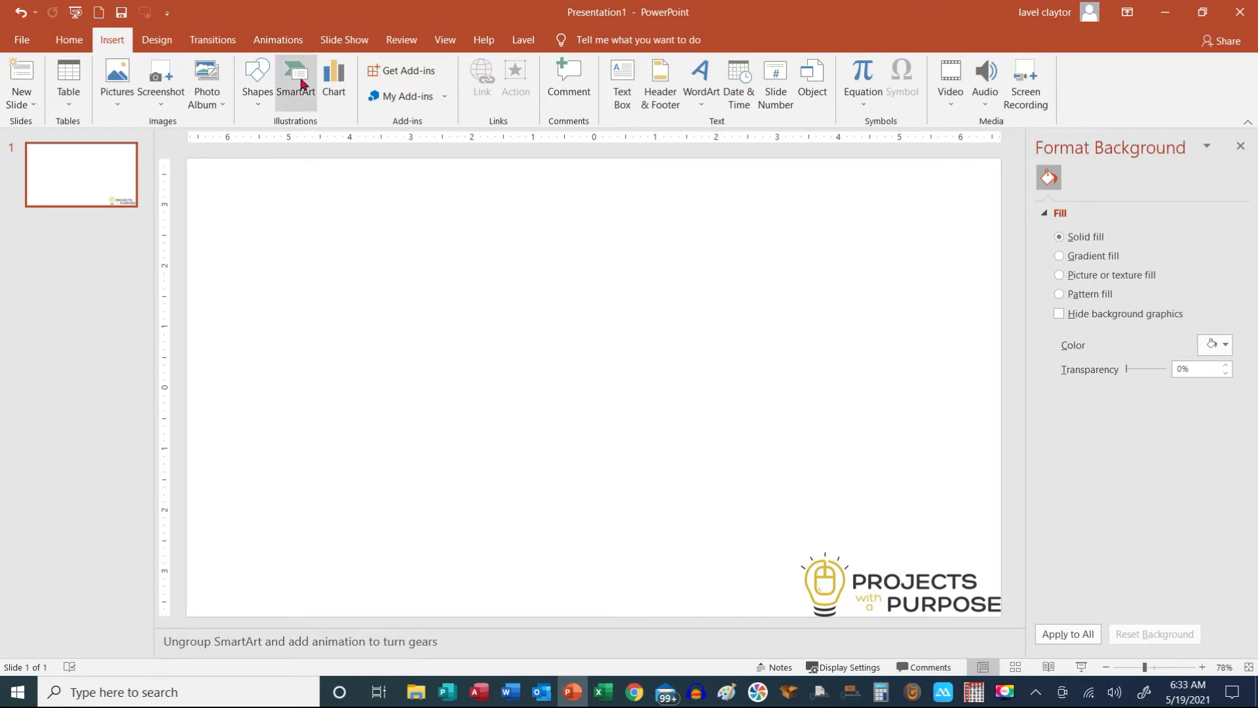
Browse the SmartArt gallery from the Process layouts to the Cycle layouts for the Gear design.
click(295, 76)
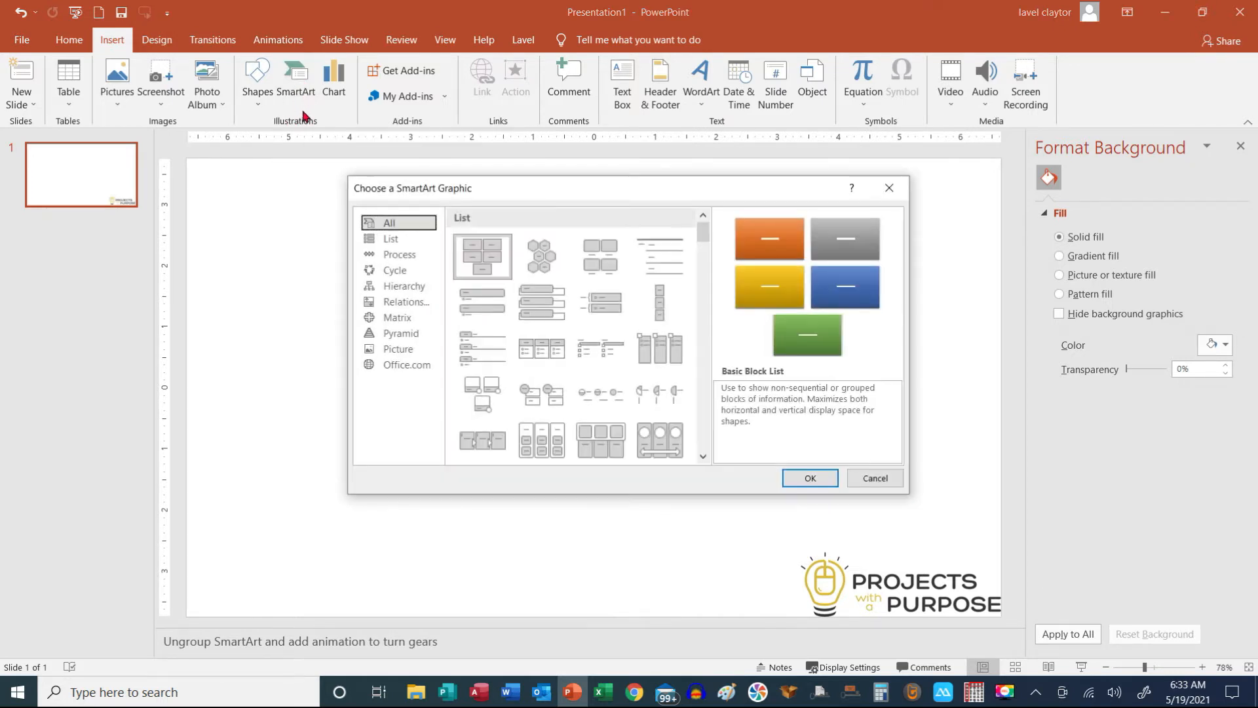
click(400, 256)
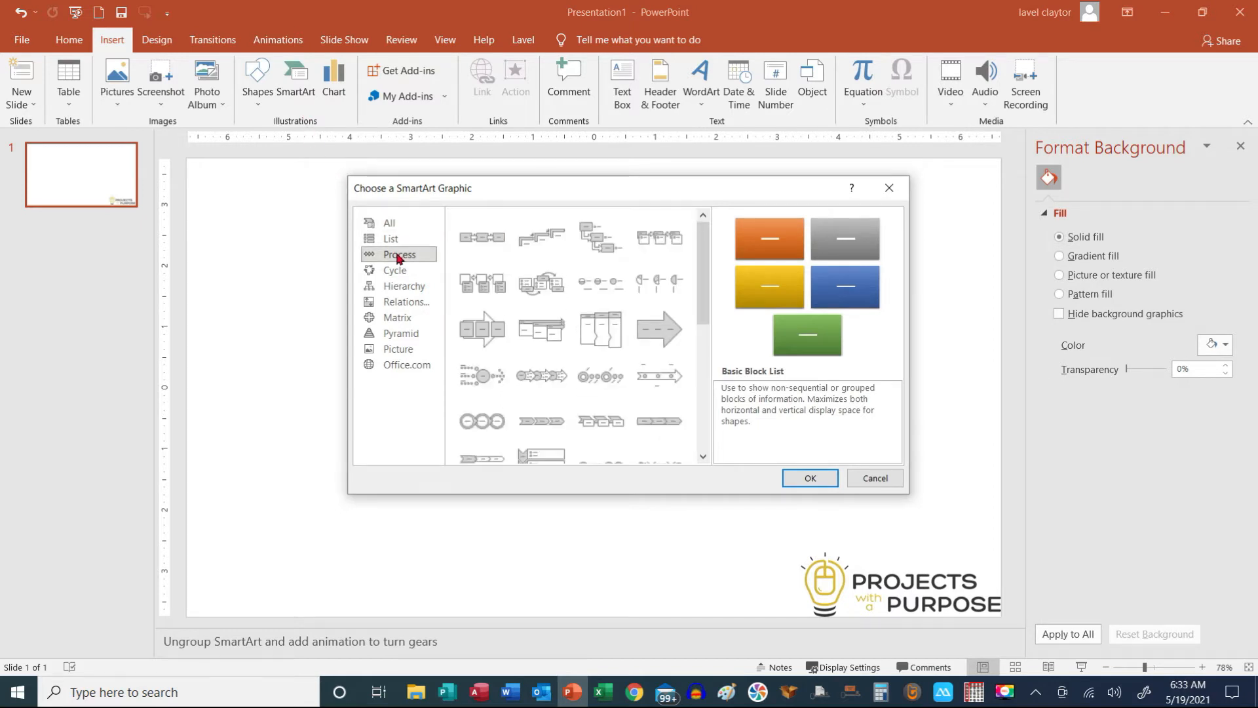
scroll(down, 3)
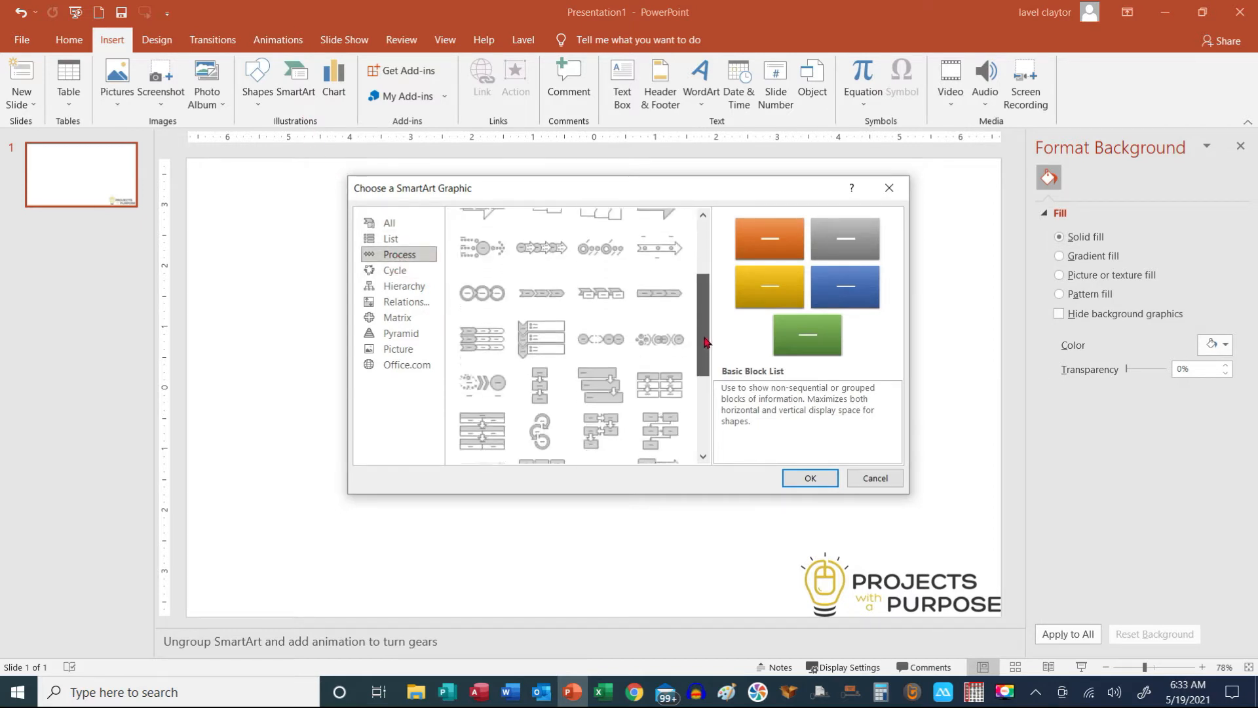
scroll(down, 3)
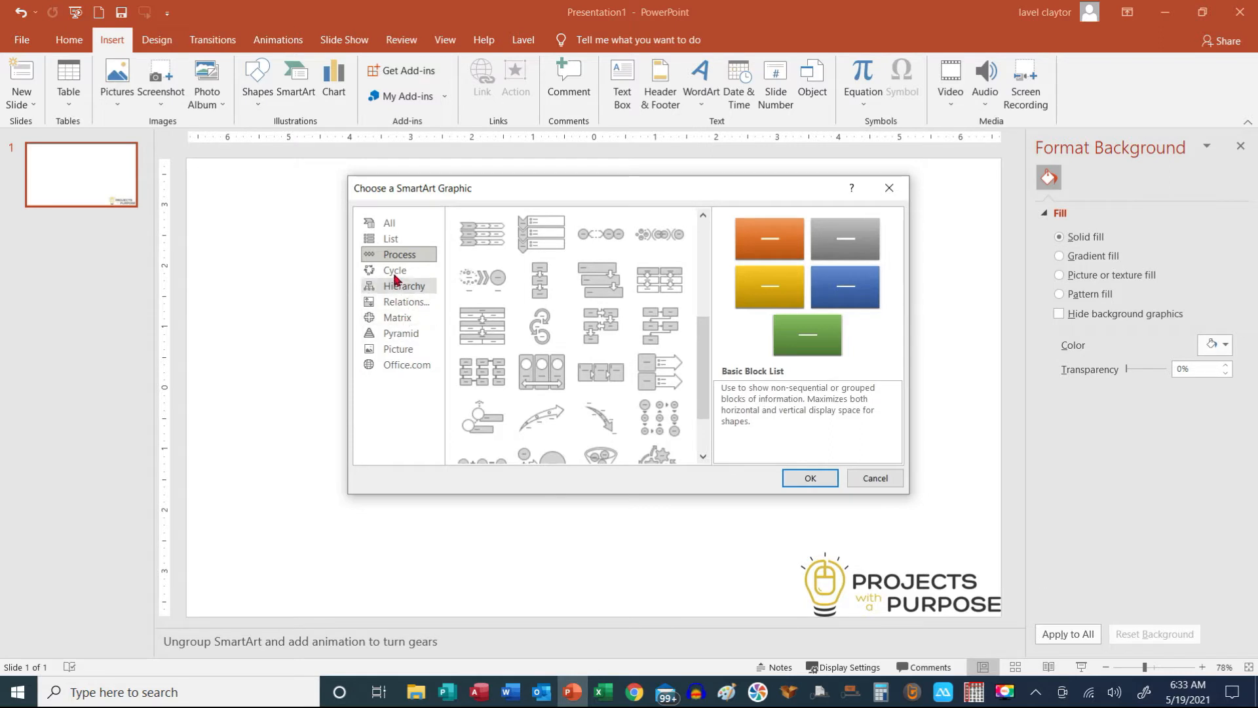
click(395, 270)
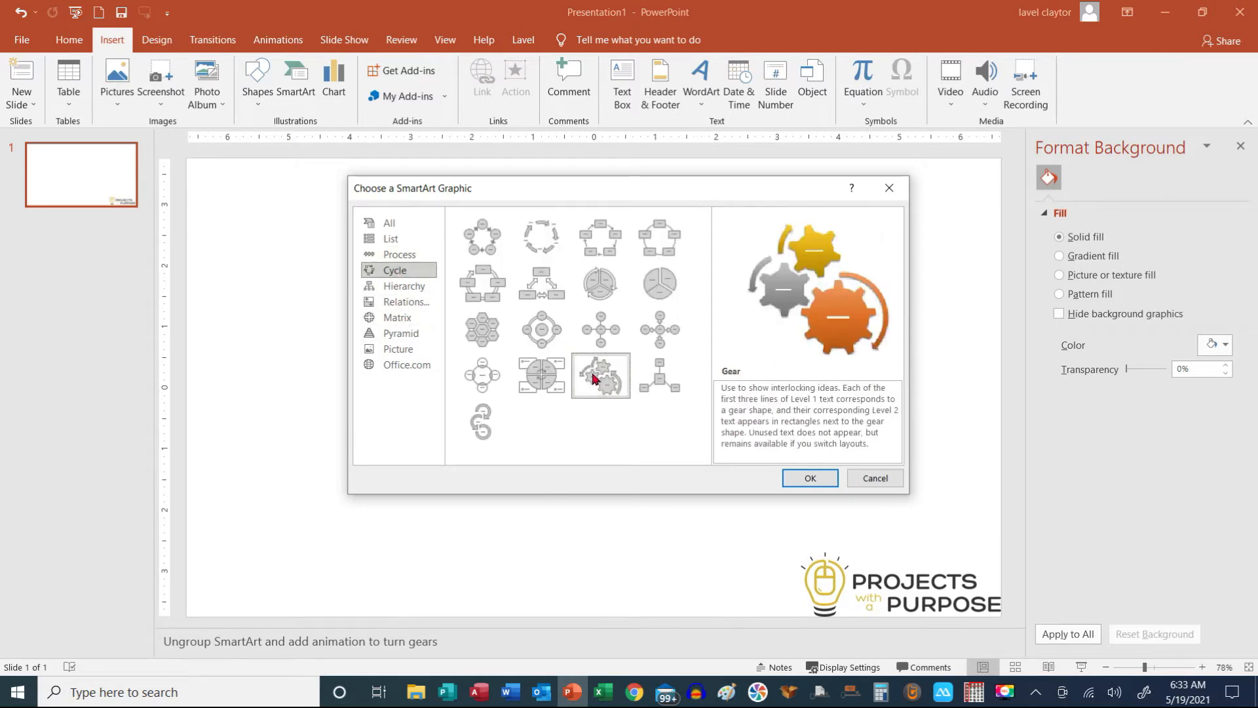
Insert the Gear SmartArt, try a Spin animation on the whole graphic, then undo it.
click(808, 478)
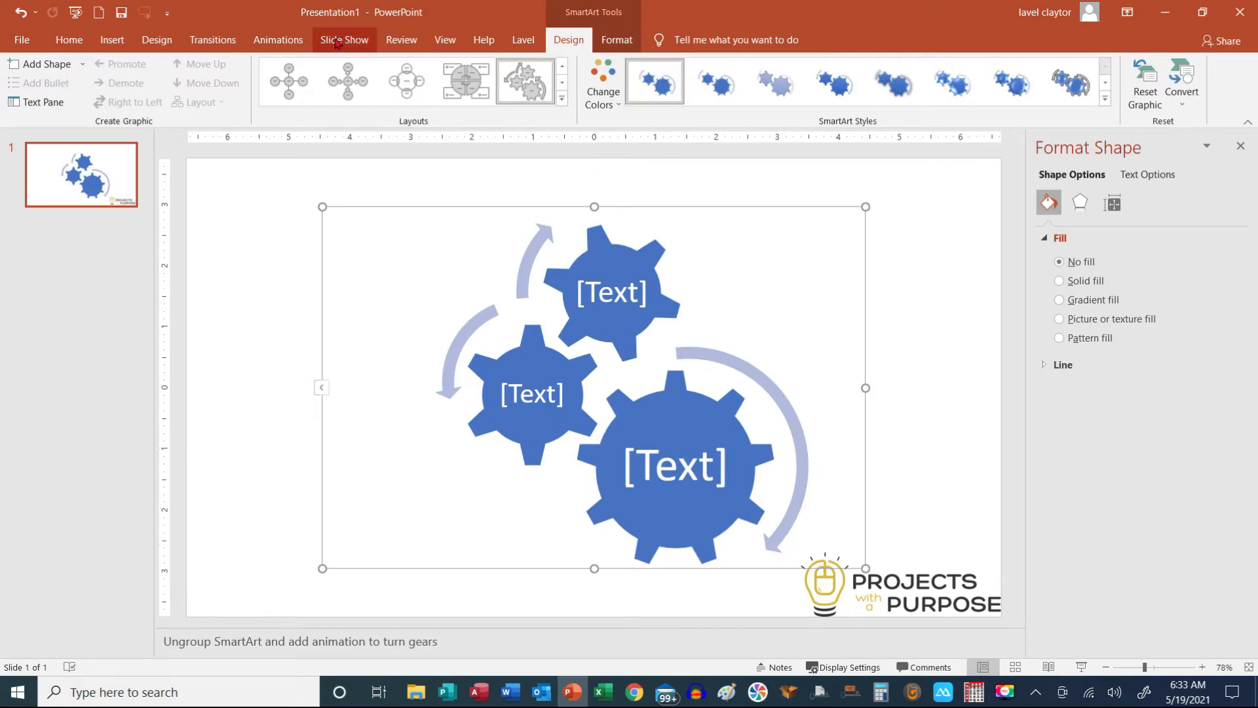
mouse_move(278, 40)
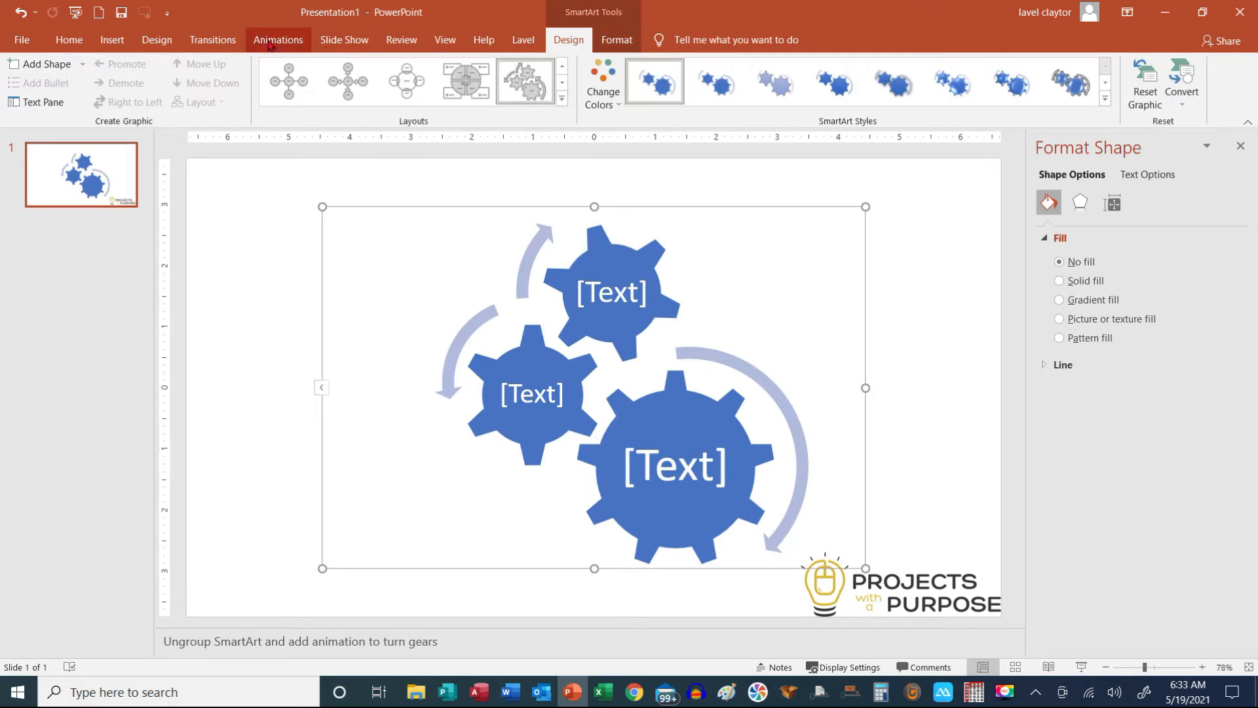
click(278, 39)
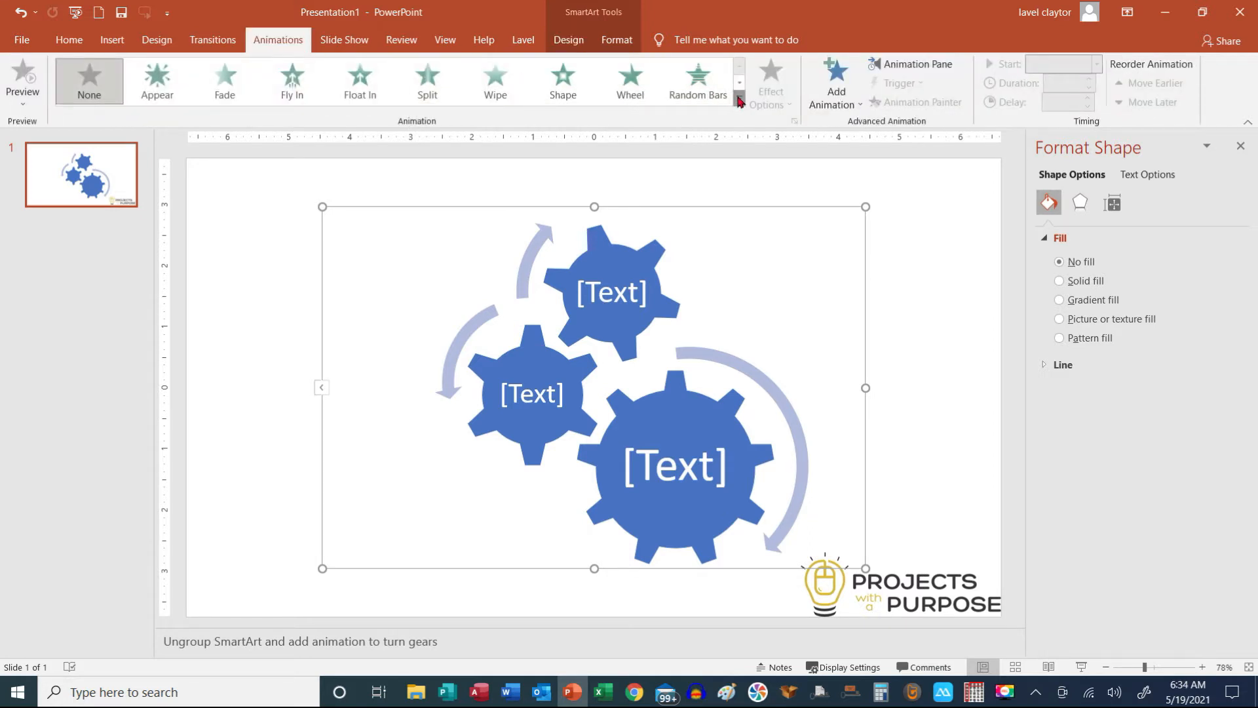
click(738, 83)
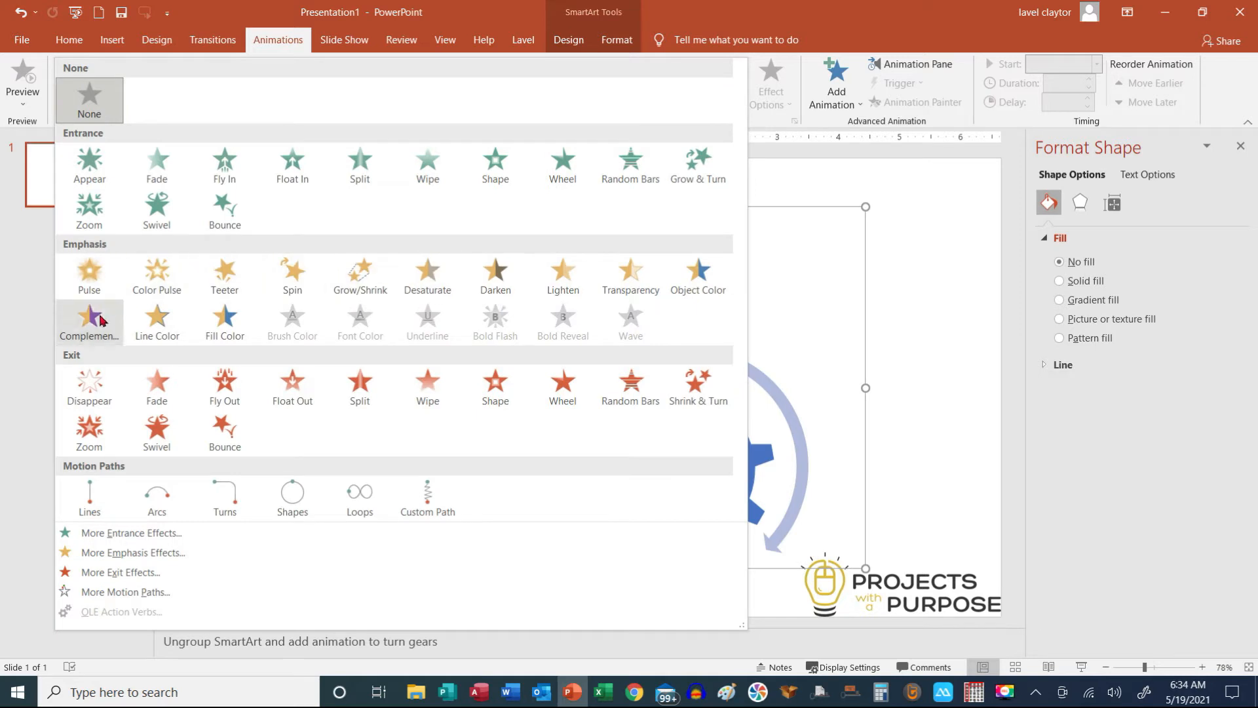
click(292, 274)
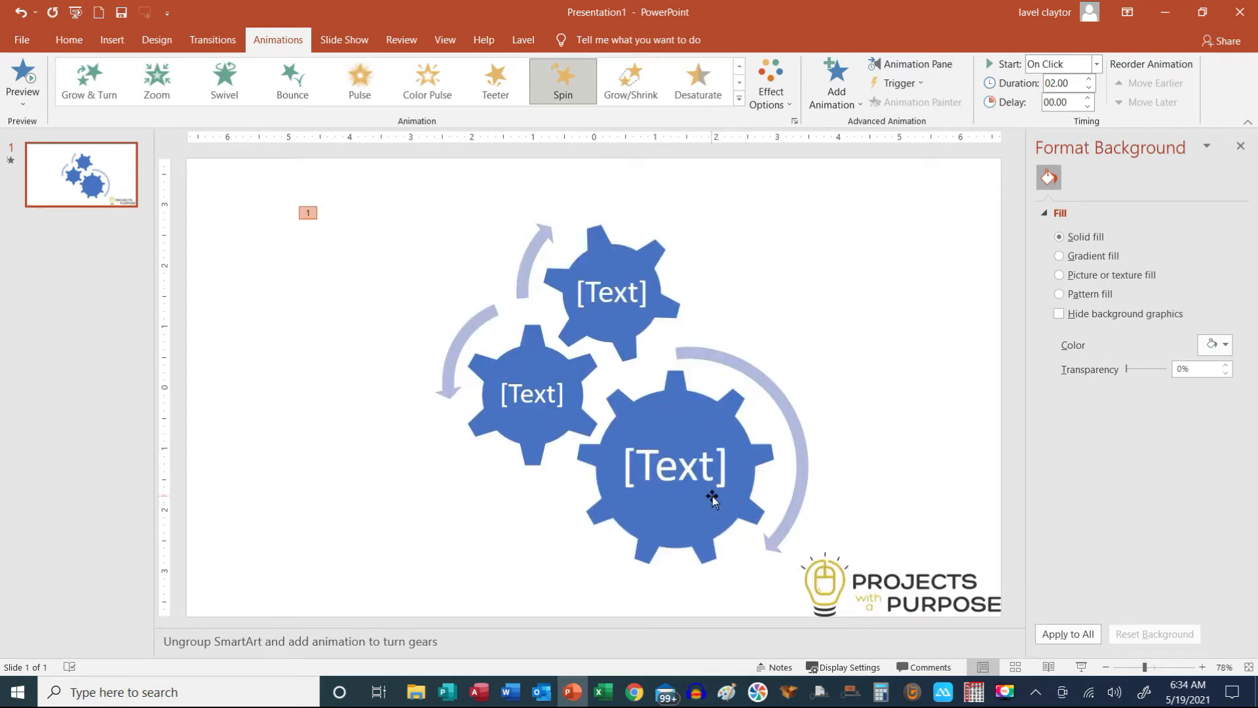
click(16, 12)
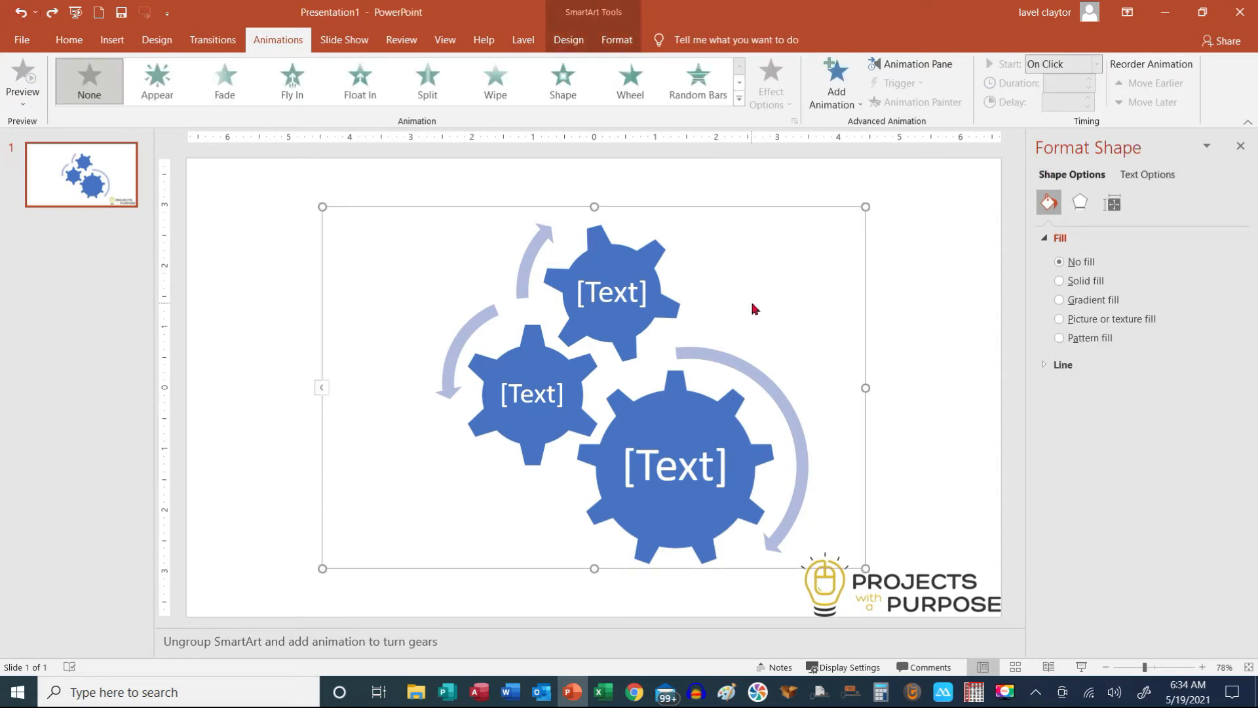
mouse_move(470, 346)
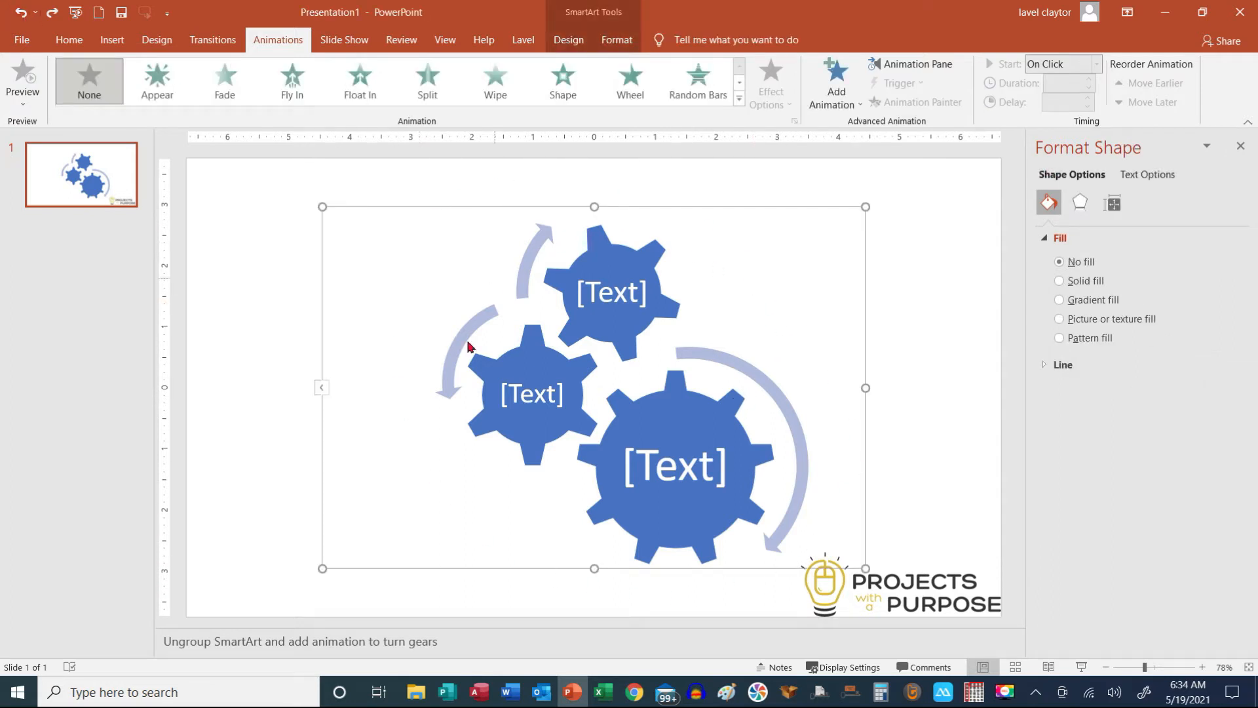
mouse_move(627, 207)
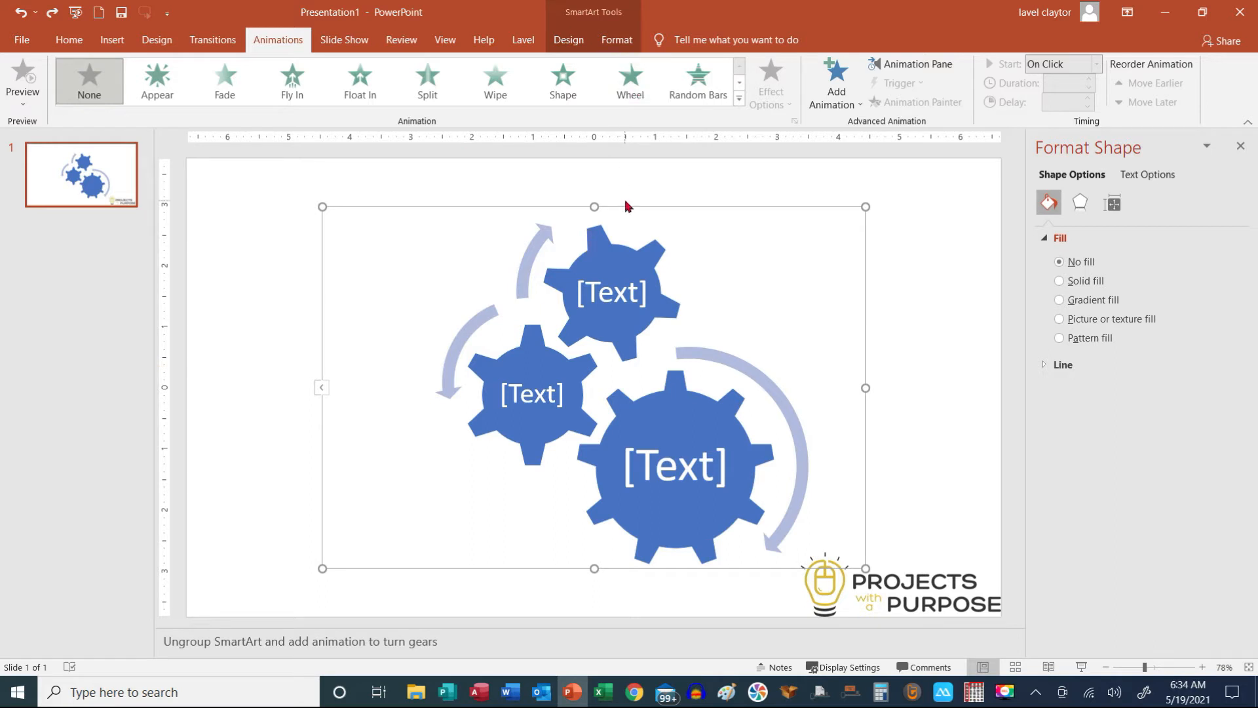
Ungroup the Gear SmartArt into ordinary drawing shapes.
click(567, 39)
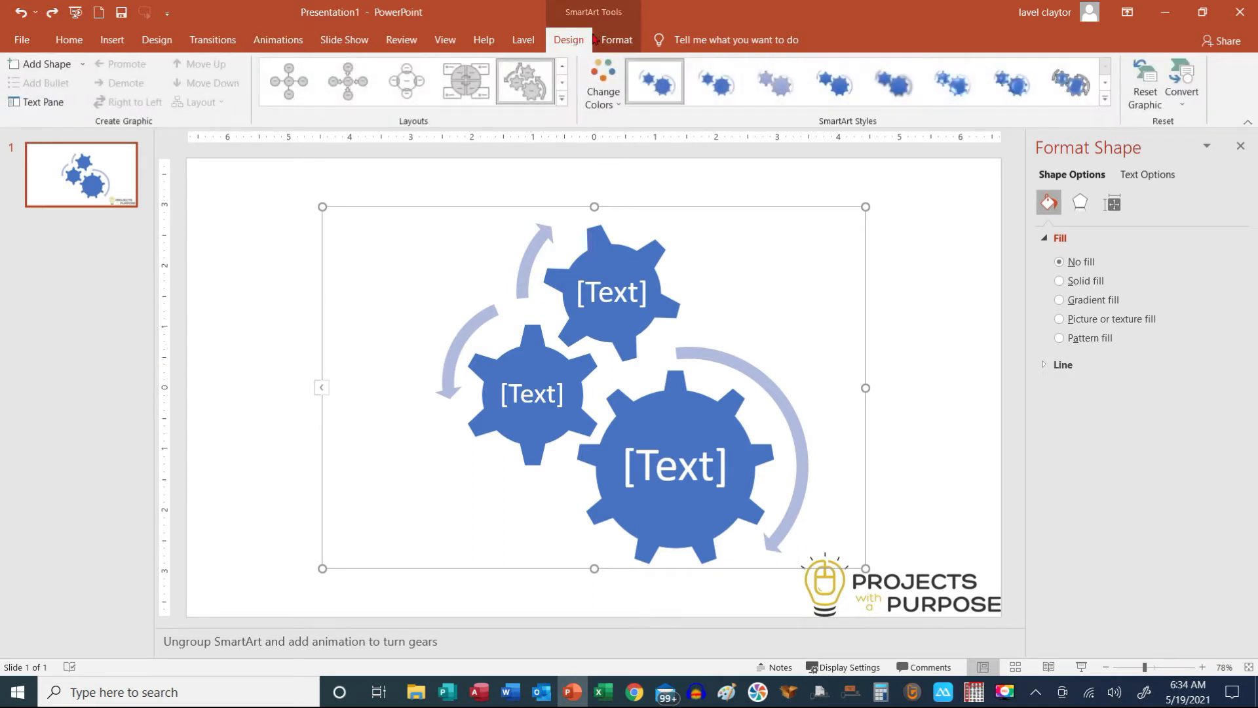
click(616, 39)
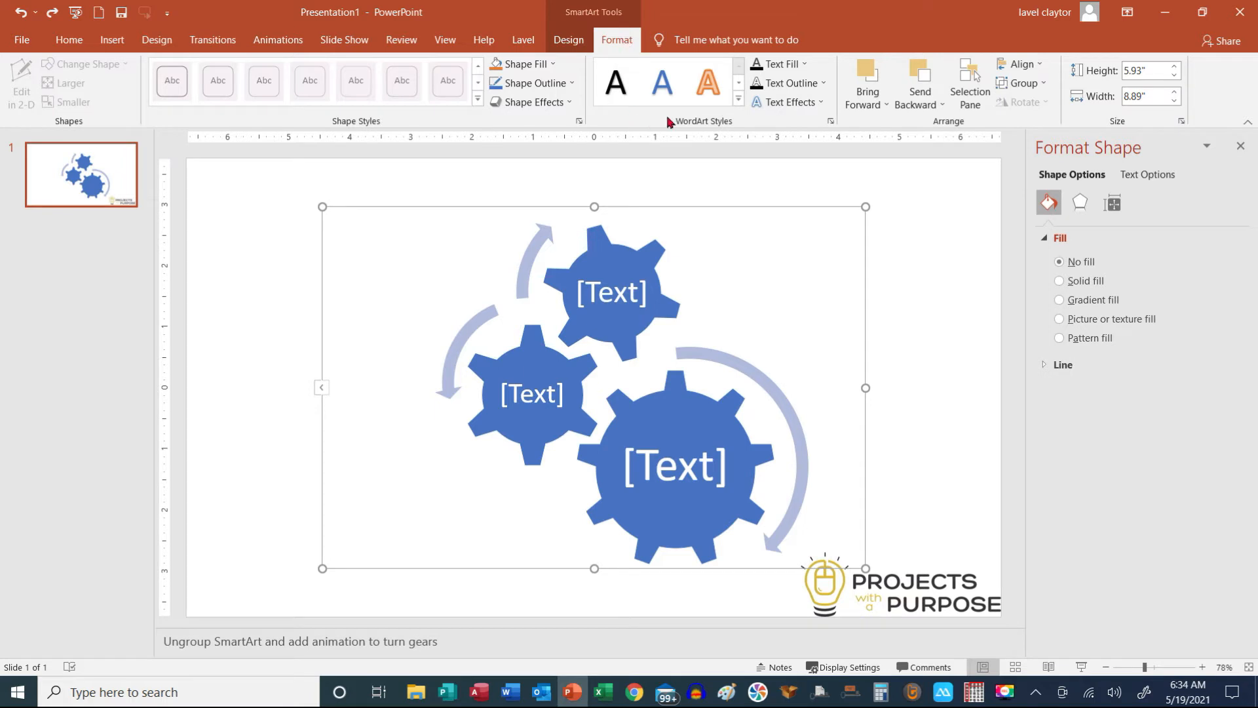
mouse_move(961, 128)
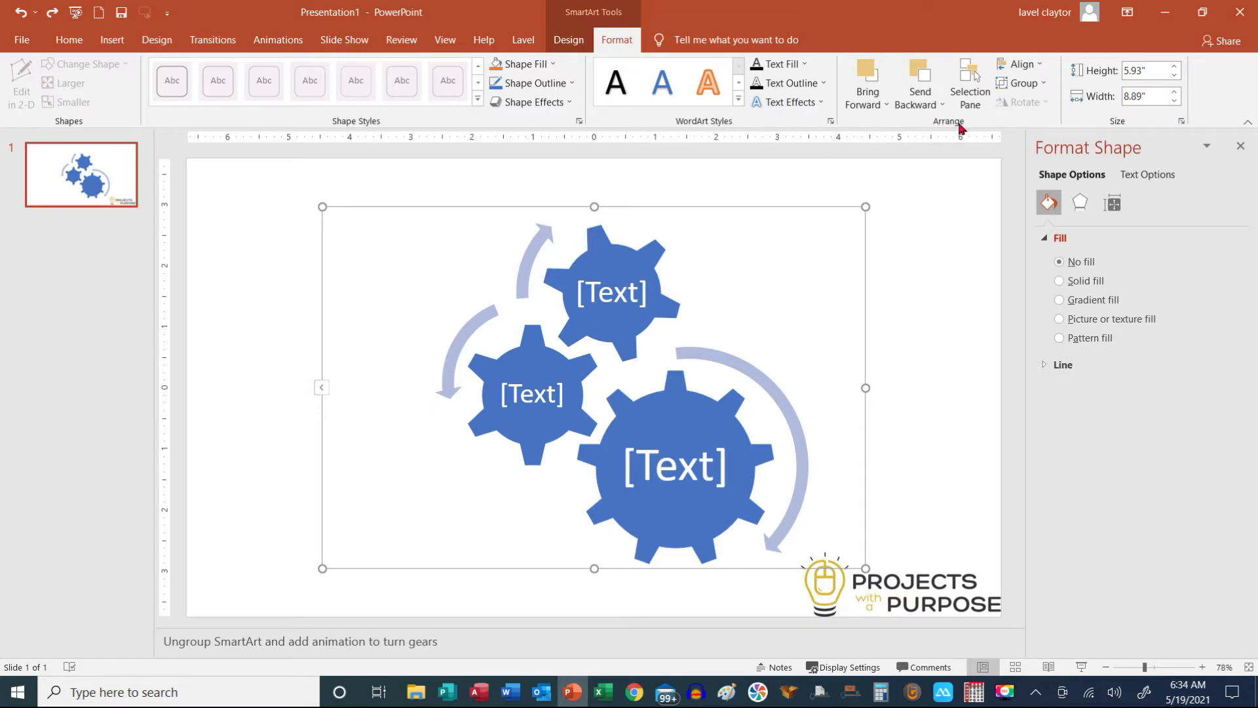
mouse_move(1025, 83)
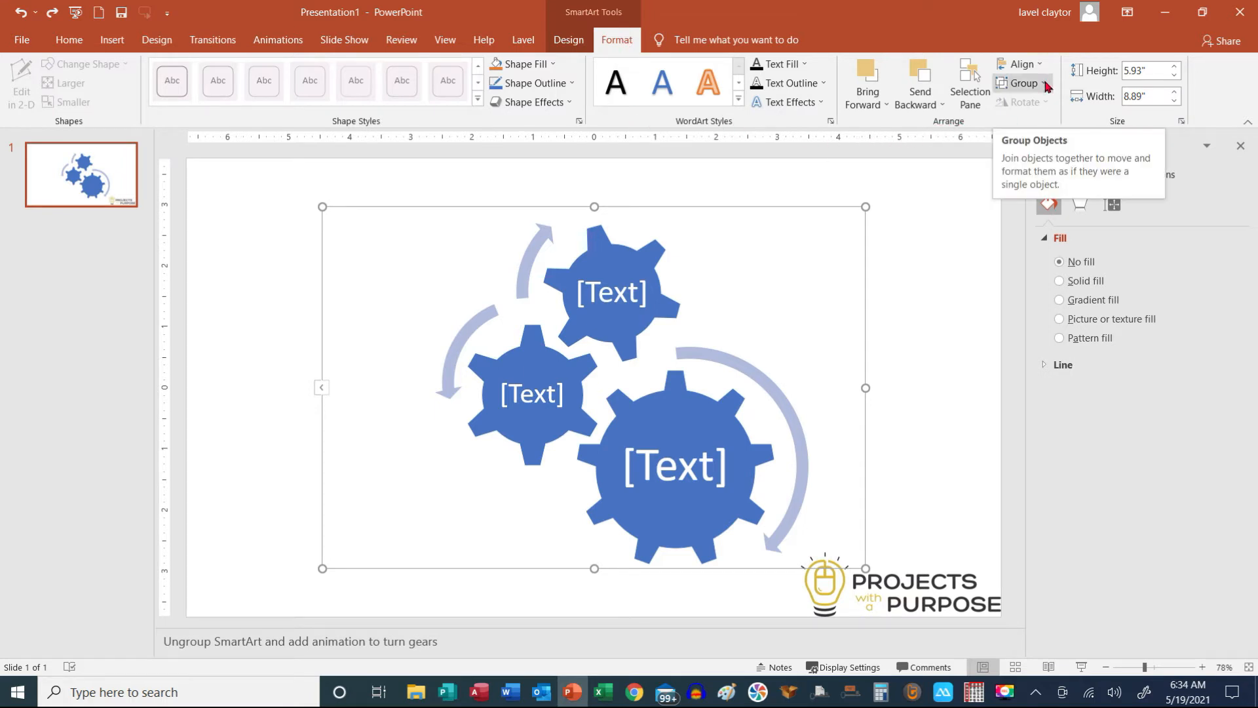
click(1024, 82)
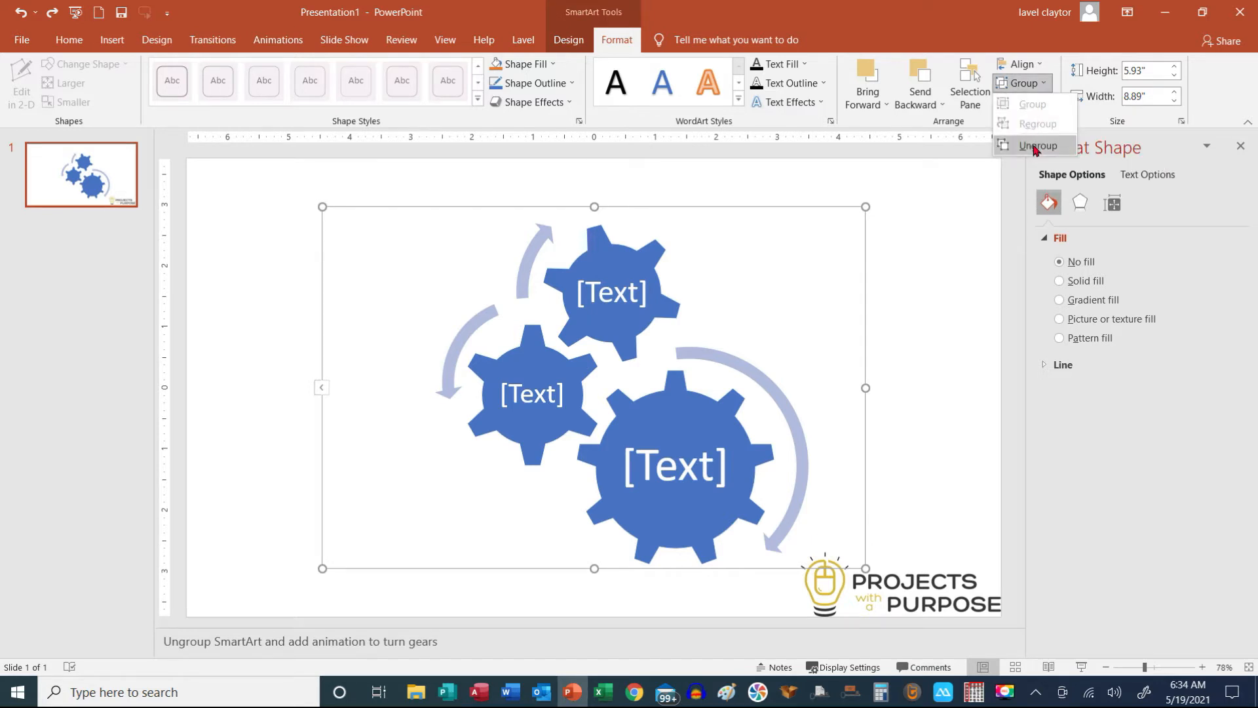
click(1038, 146)
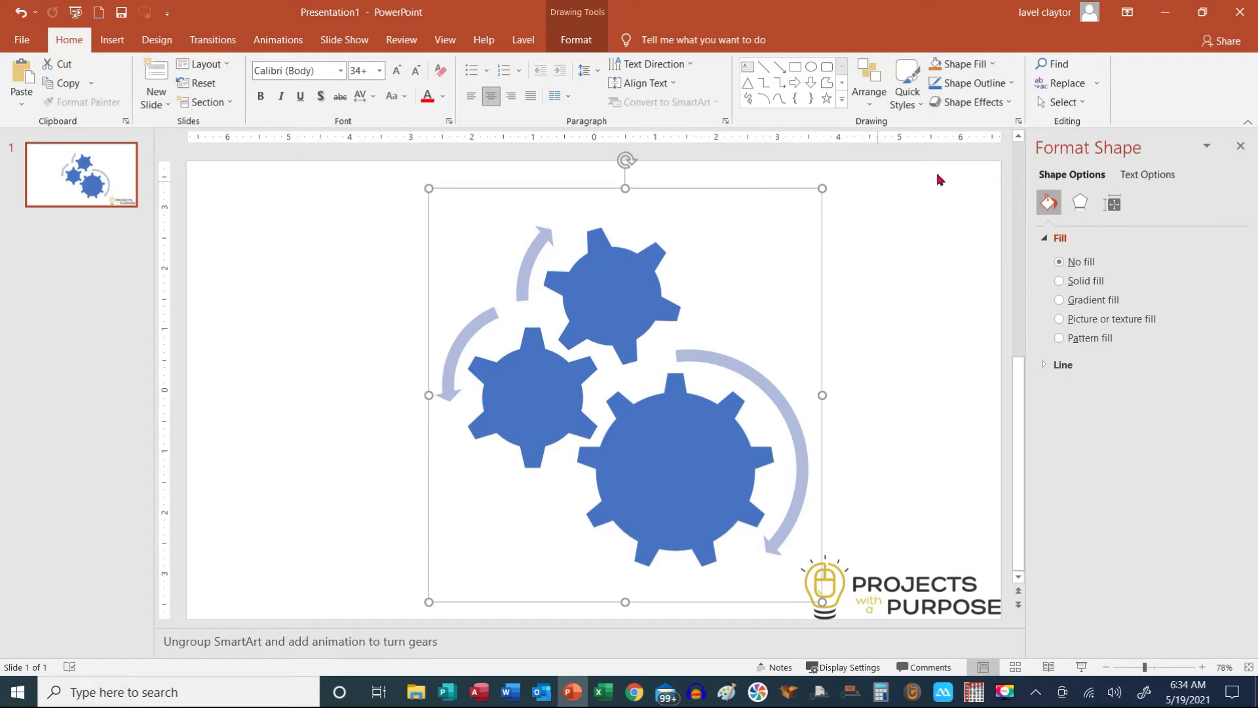
Ungroup again so each gear and arrow is a separate shape.
click(574, 39)
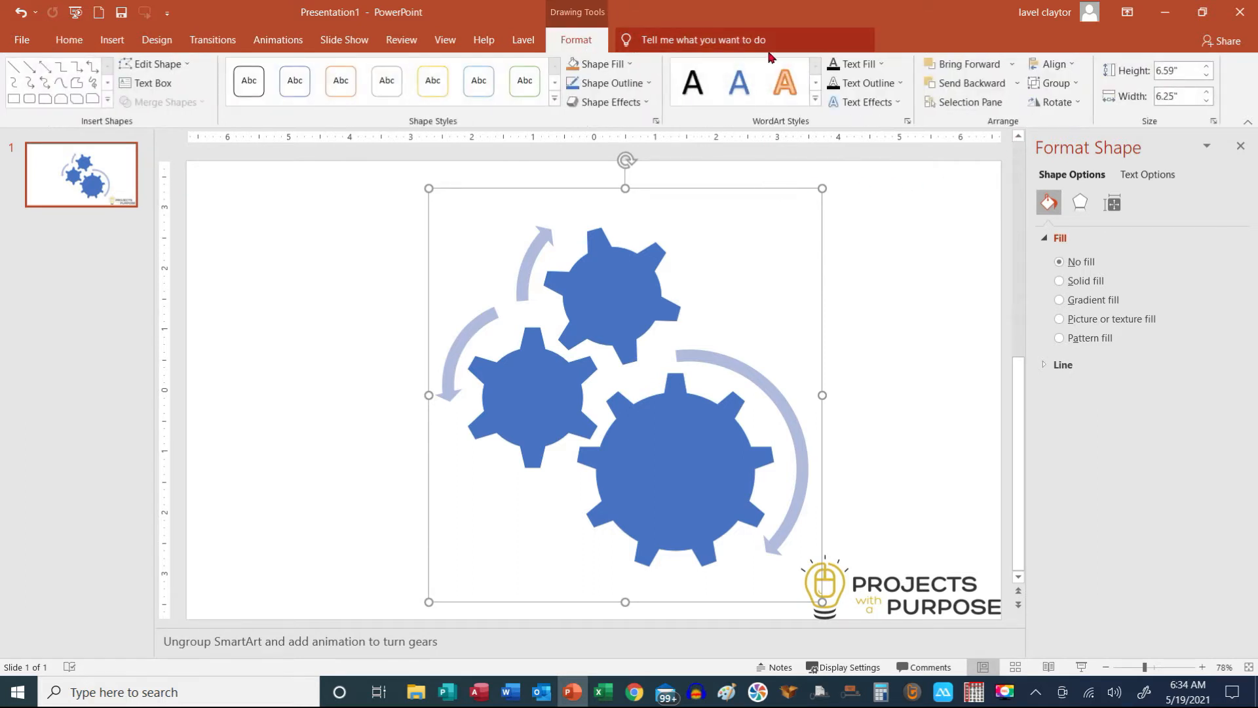
mouse_move(1007, 128)
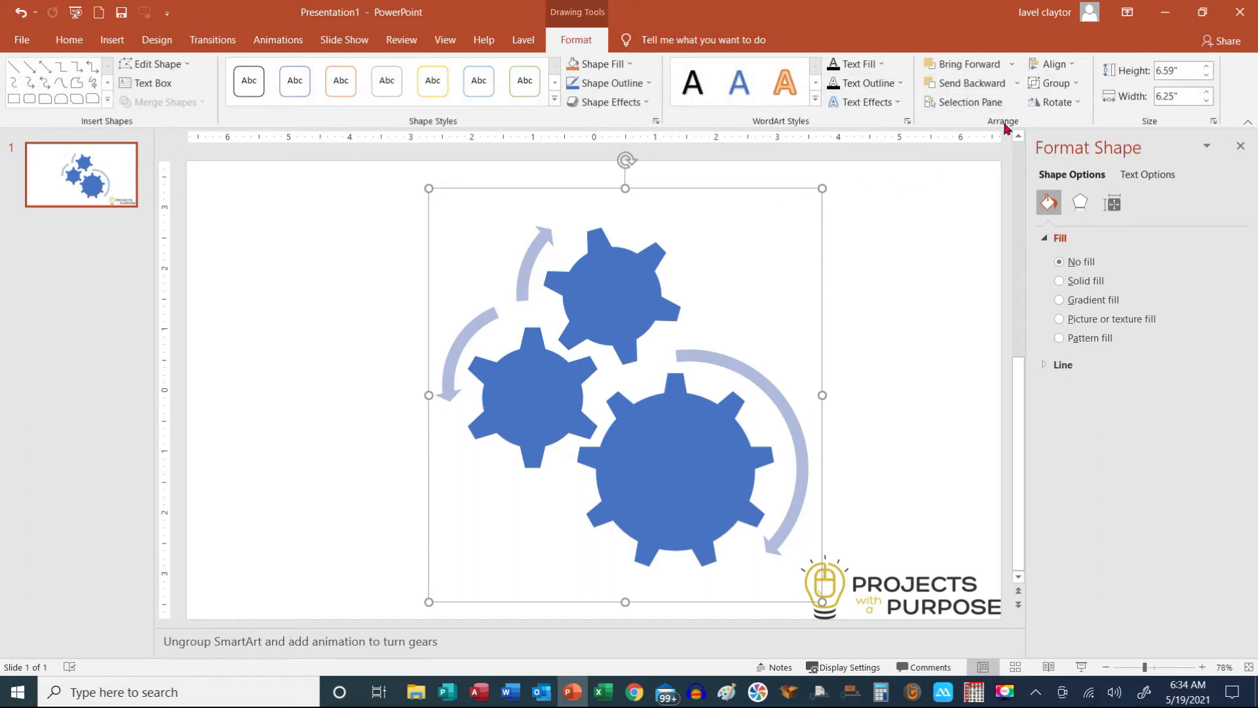
click(1054, 82)
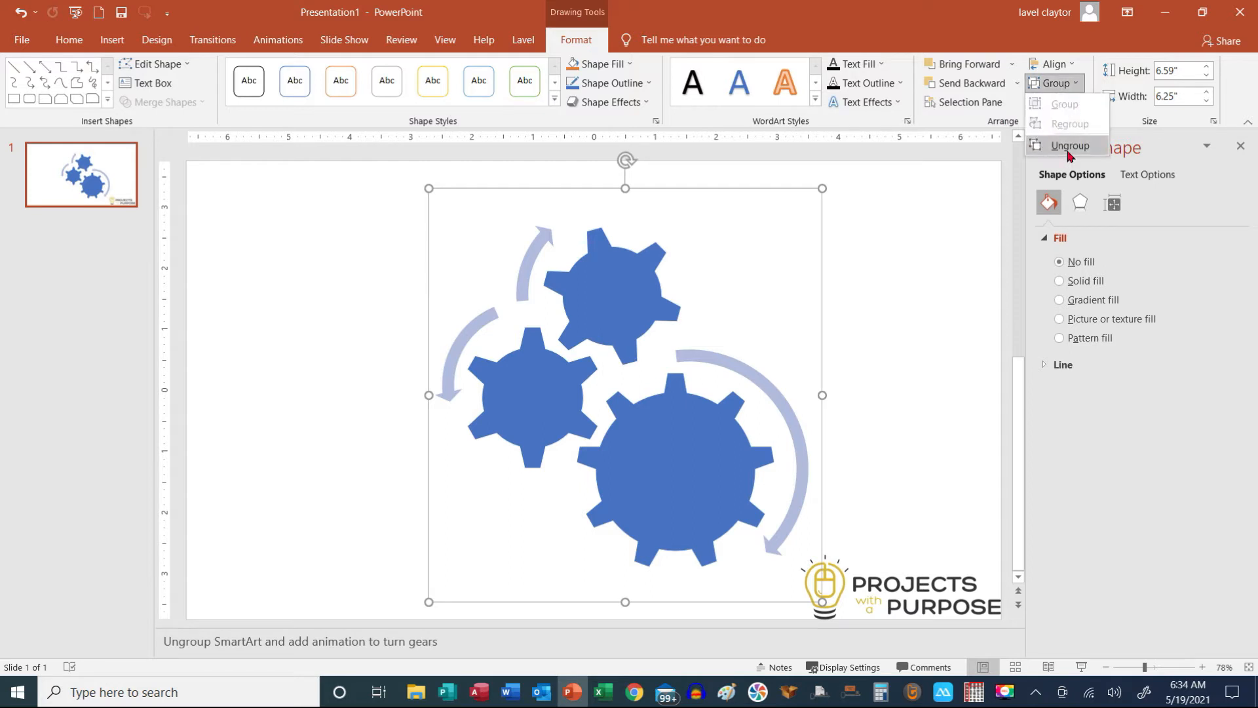
click(1070, 146)
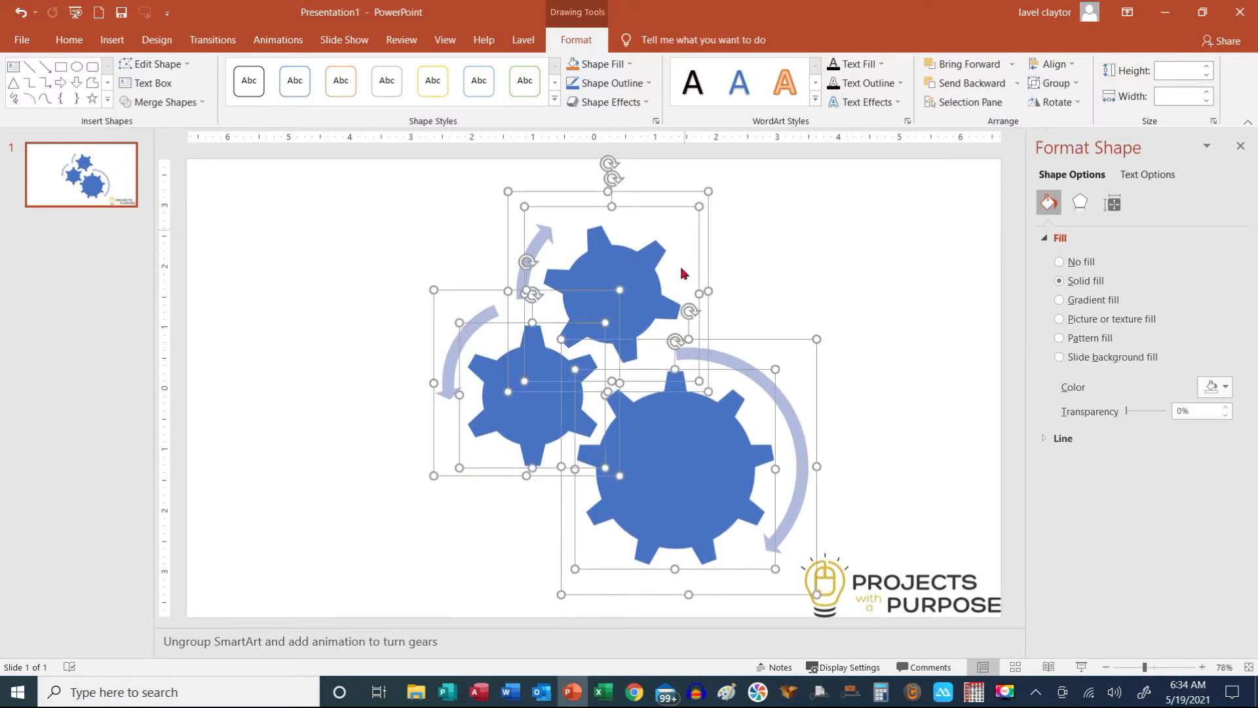
mouse_move(627, 198)
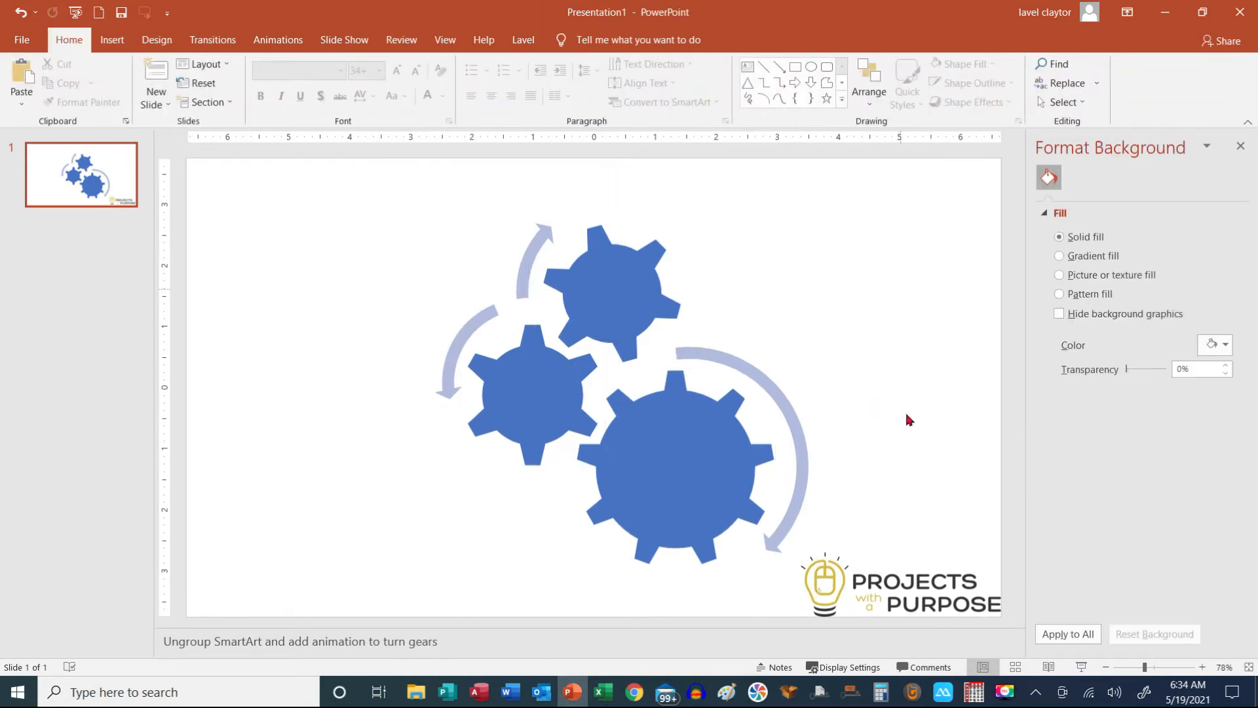
mouse_move(688, 477)
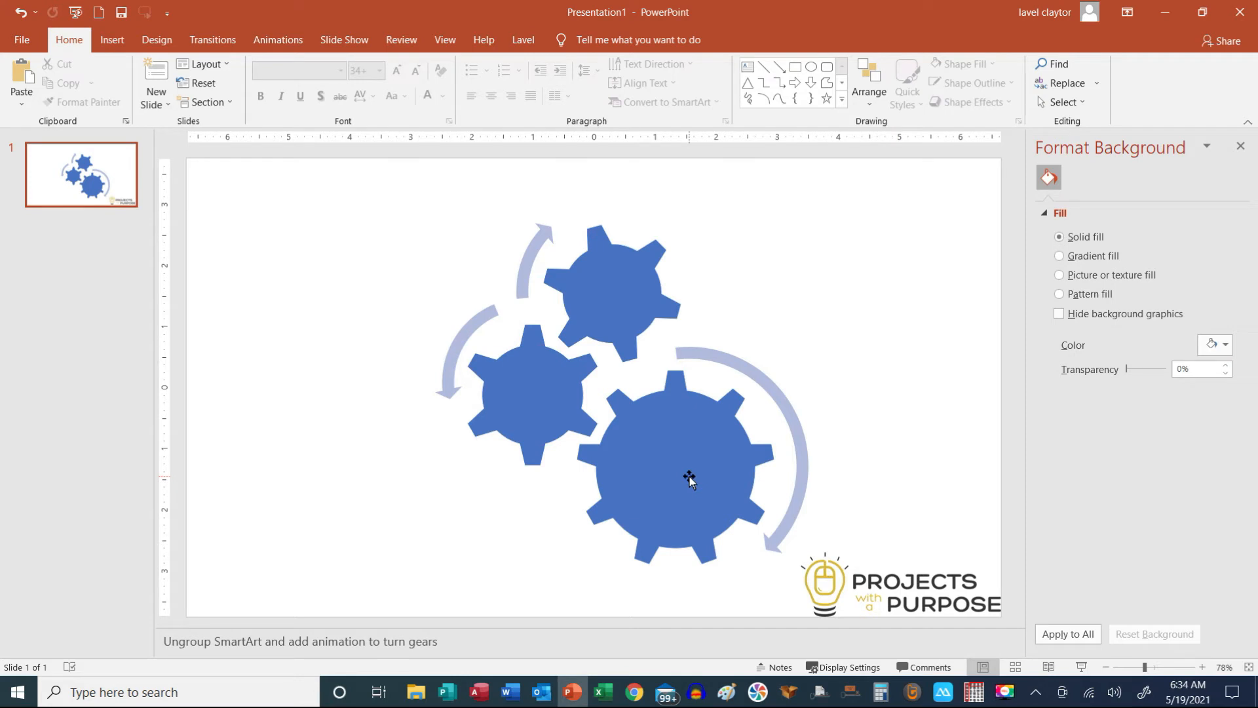
Give the large bottom gear a Spin emphasis animation.
click(677, 477)
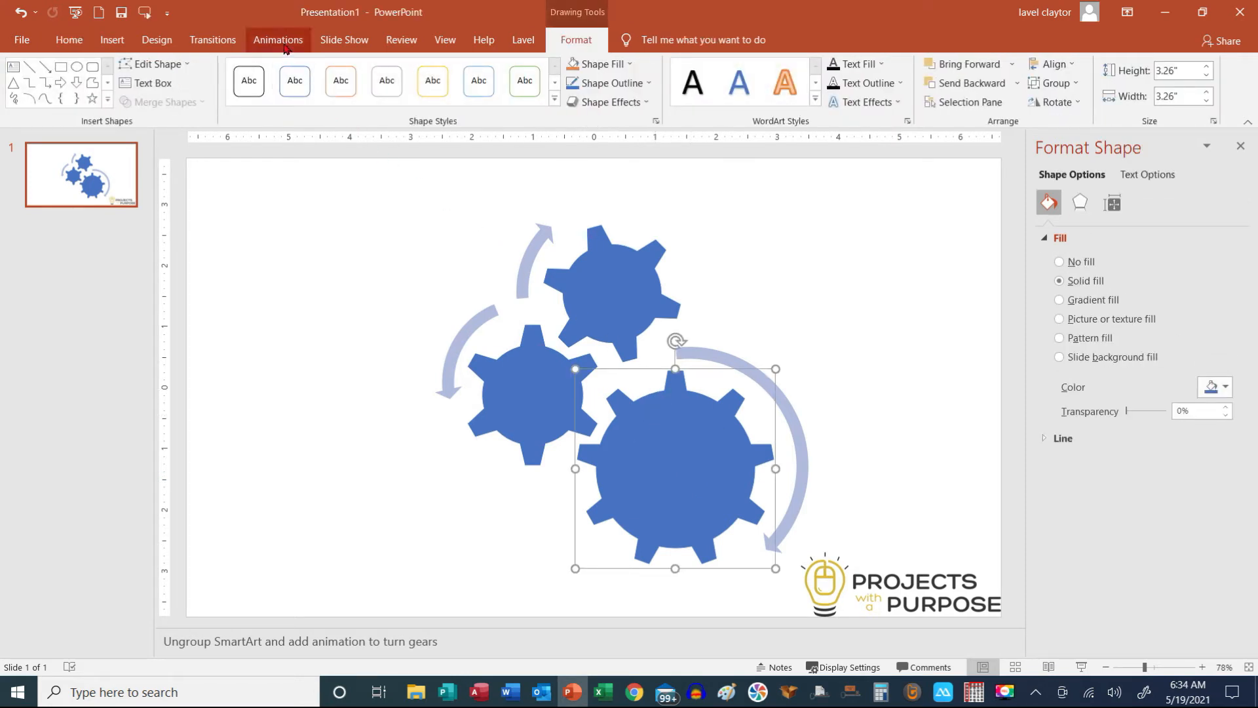
click(278, 39)
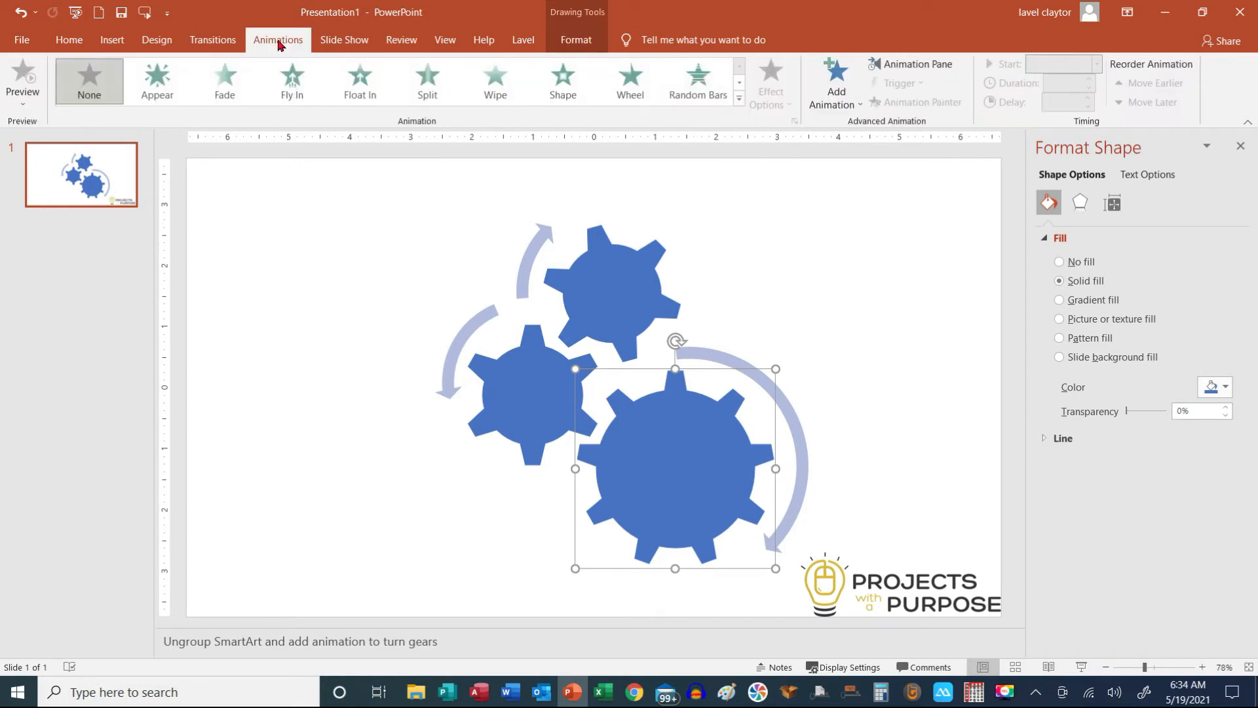
mouse_move(415, 130)
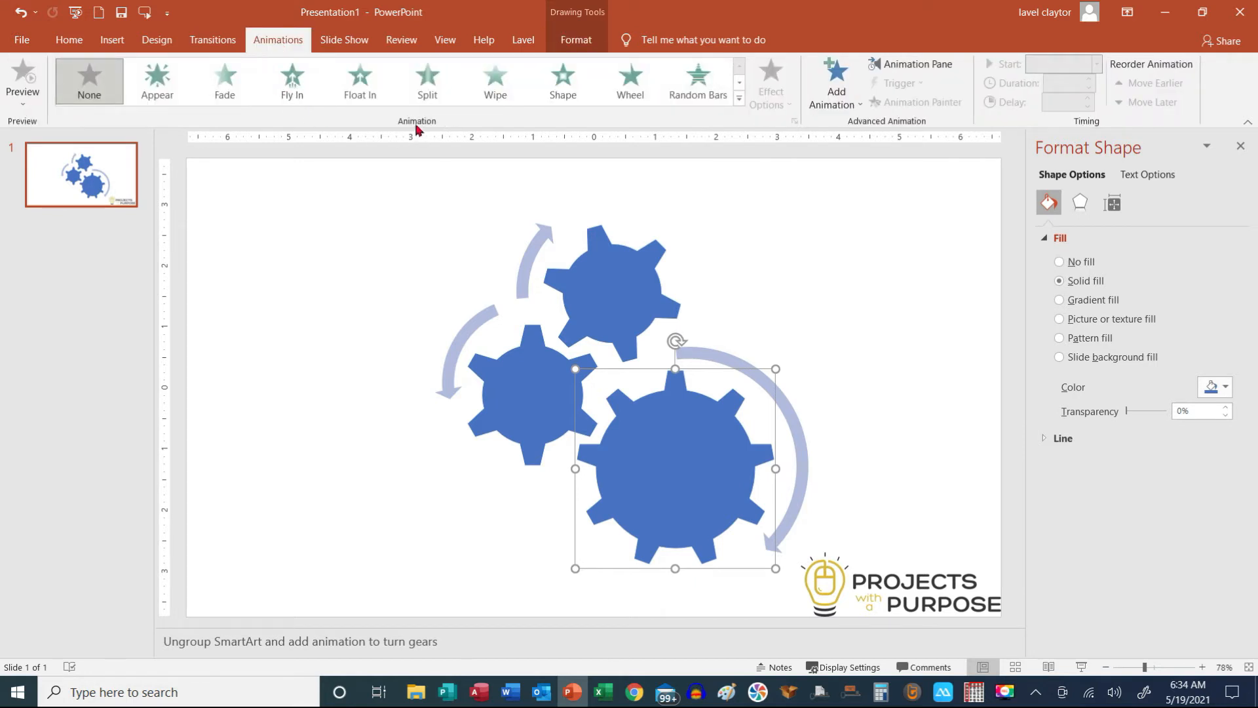
mouse_move(663, 119)
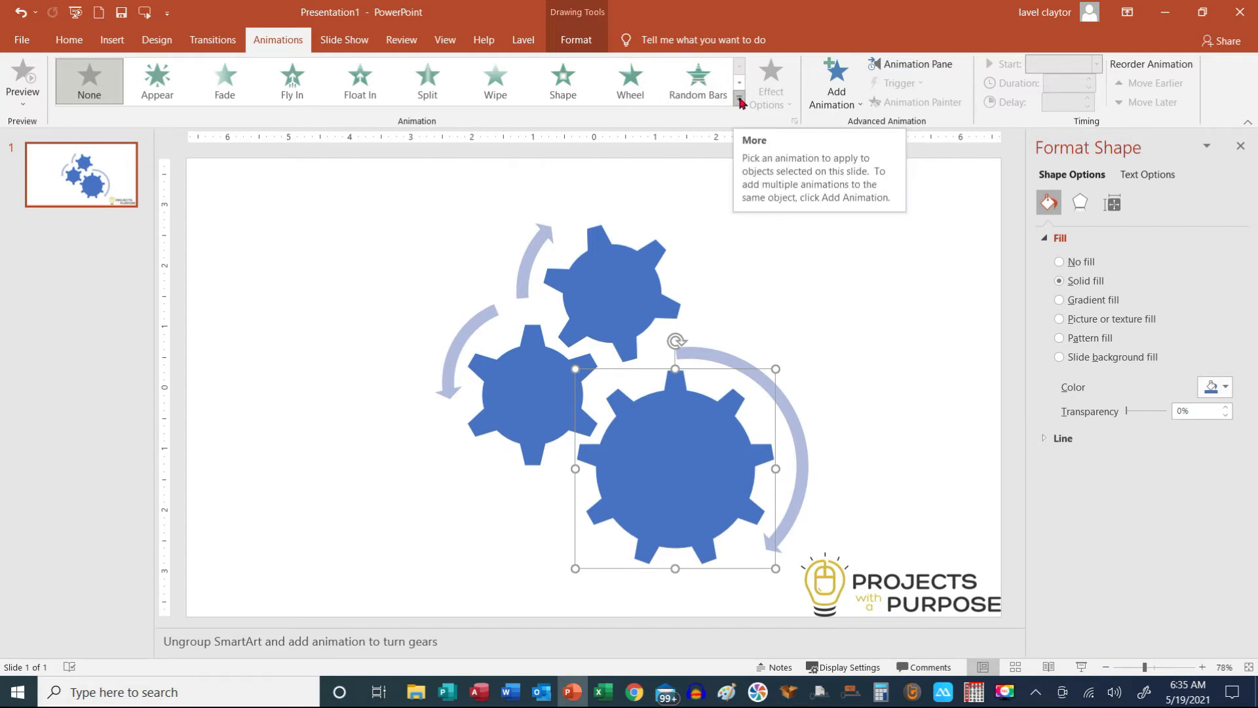
click(738, 82)
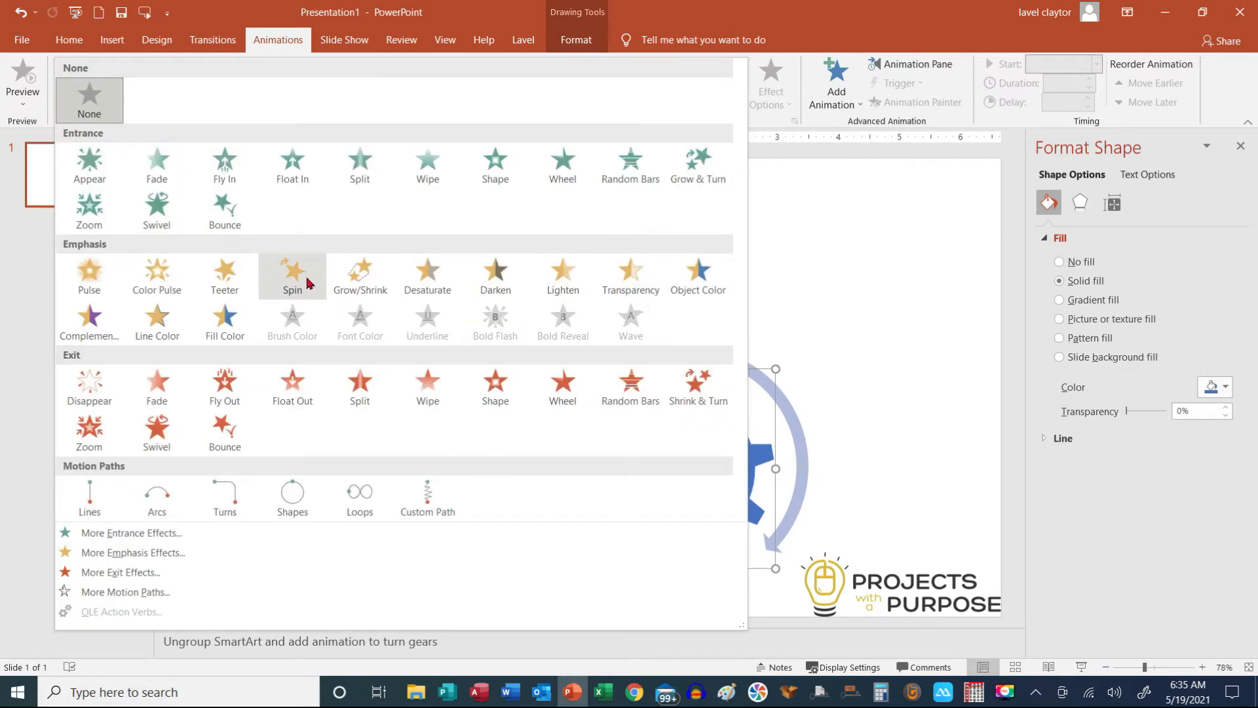
click(293, 273)
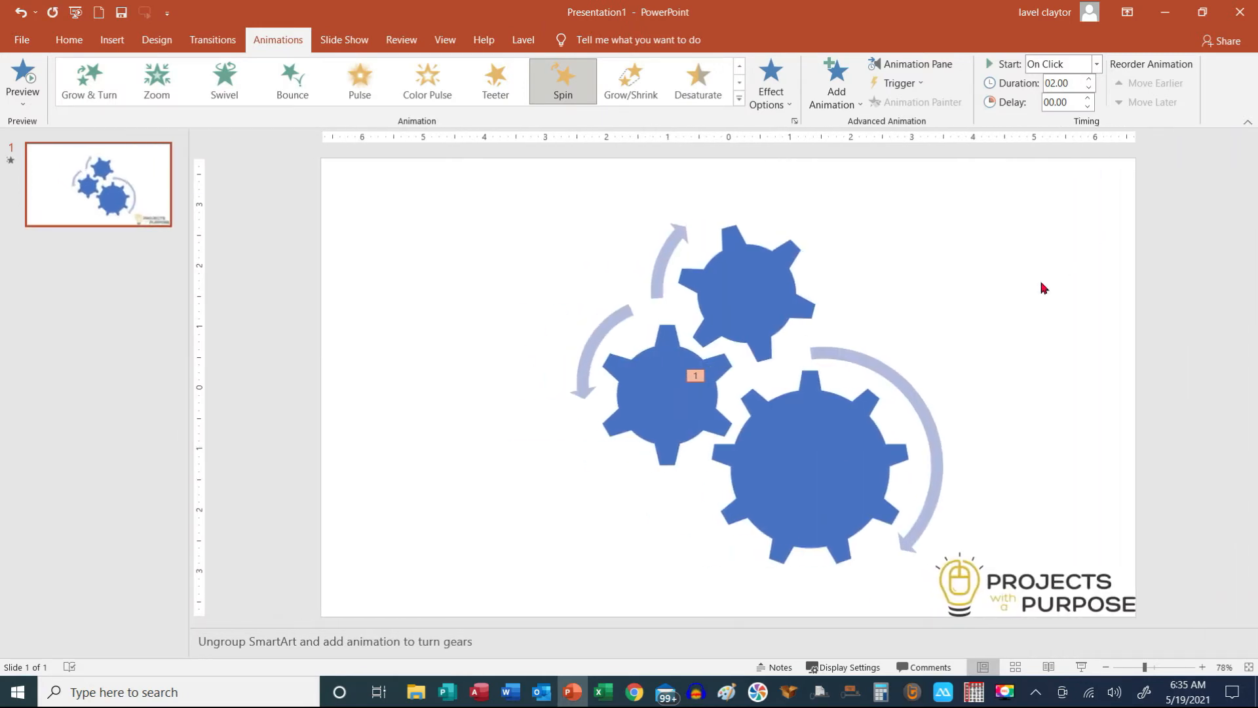
Copy the large gear's Spin animation to the other gears with Animation Painter.
click(802, 454)
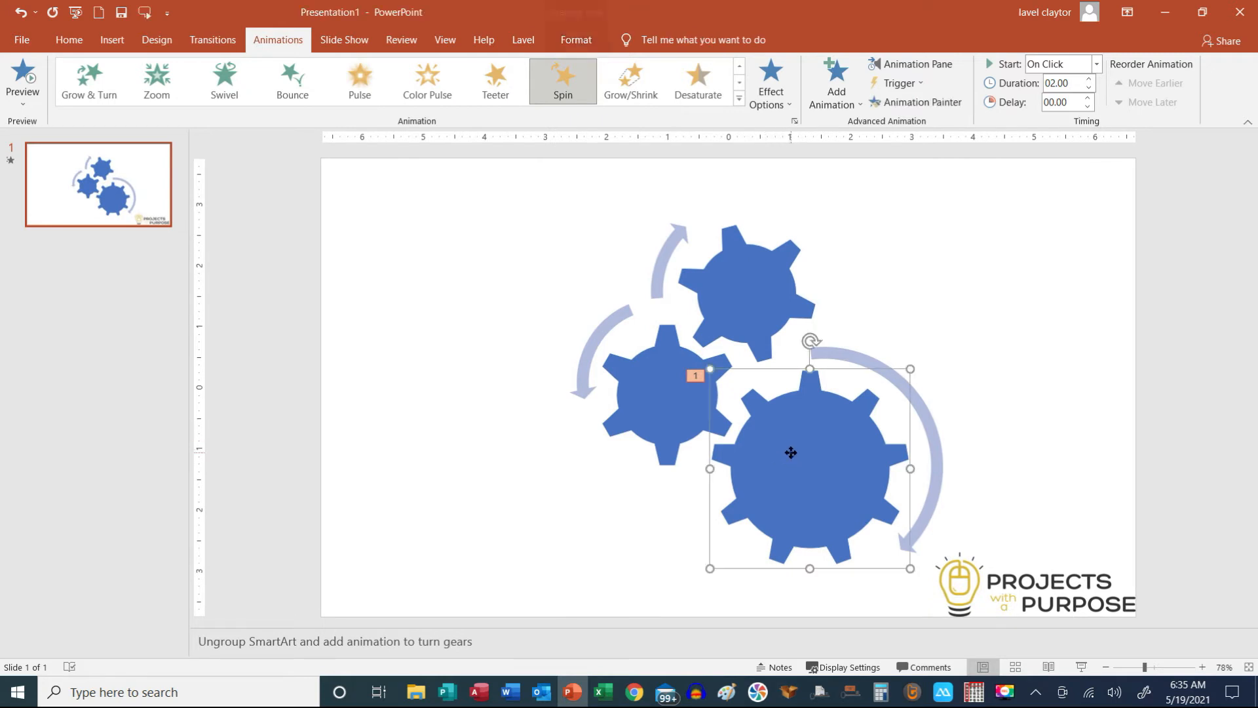
mouse_move(830, 452)
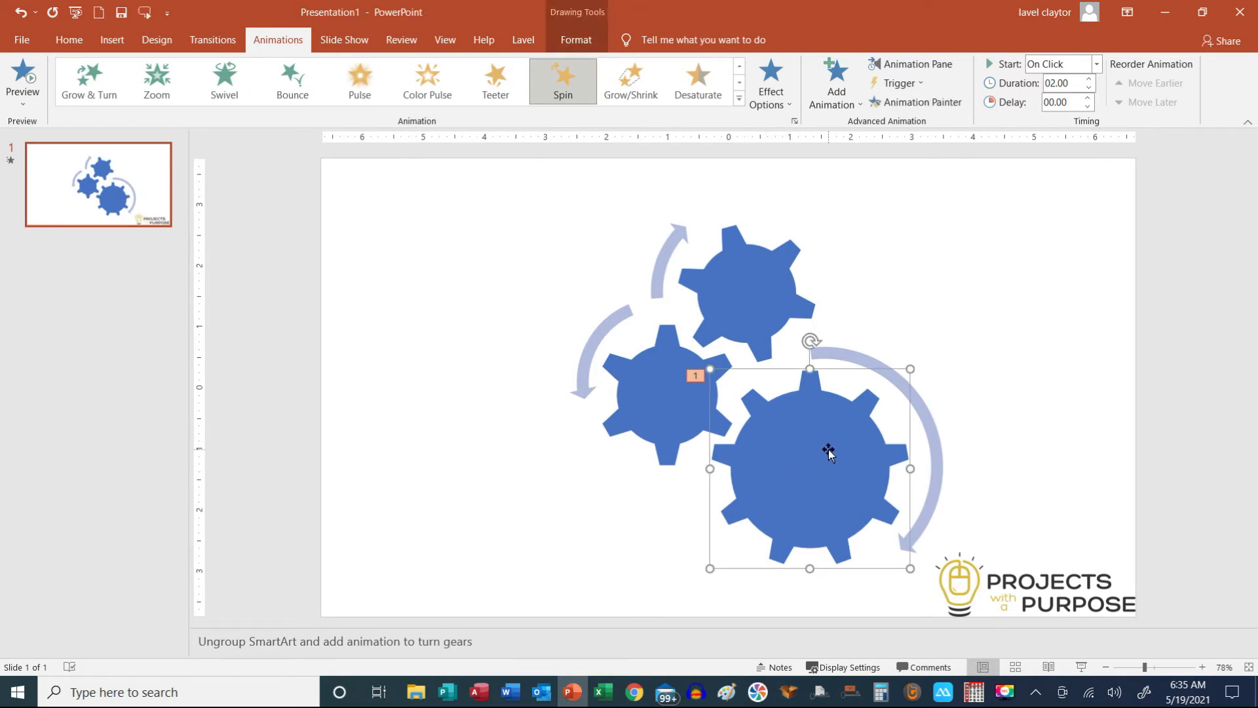
mouse_move(924, 102)
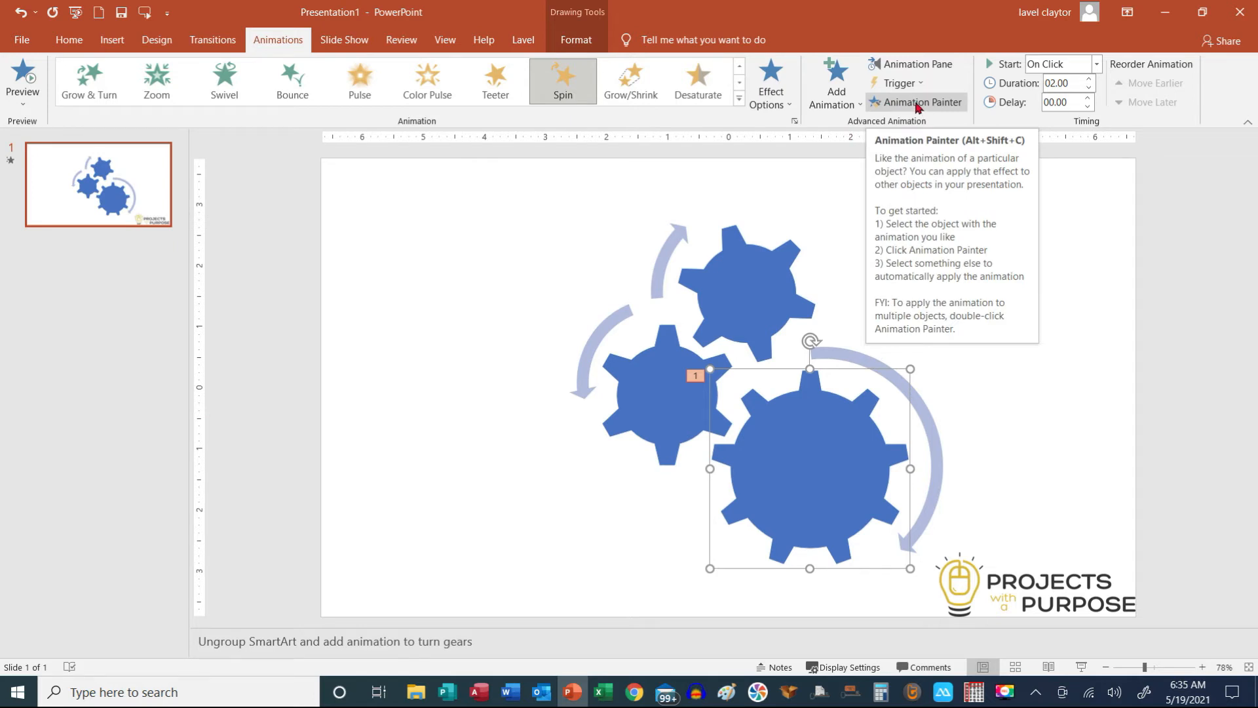
mouse_move(696, 398)
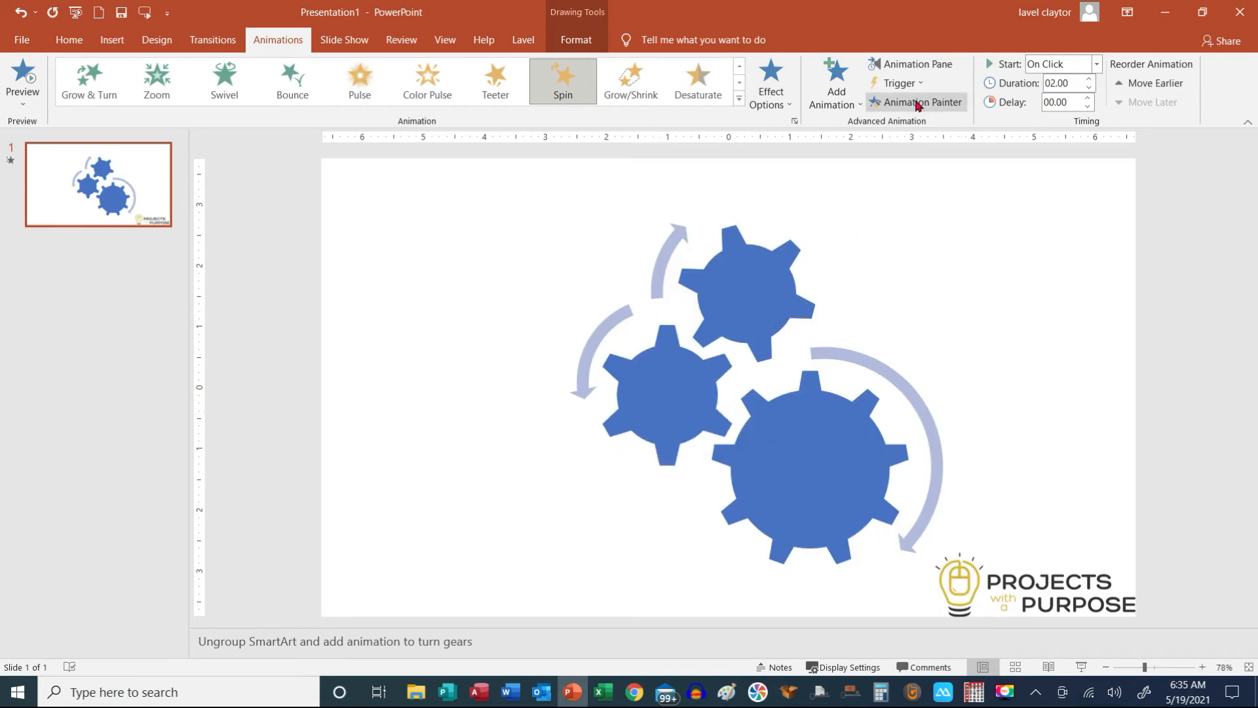
click(924, 102)
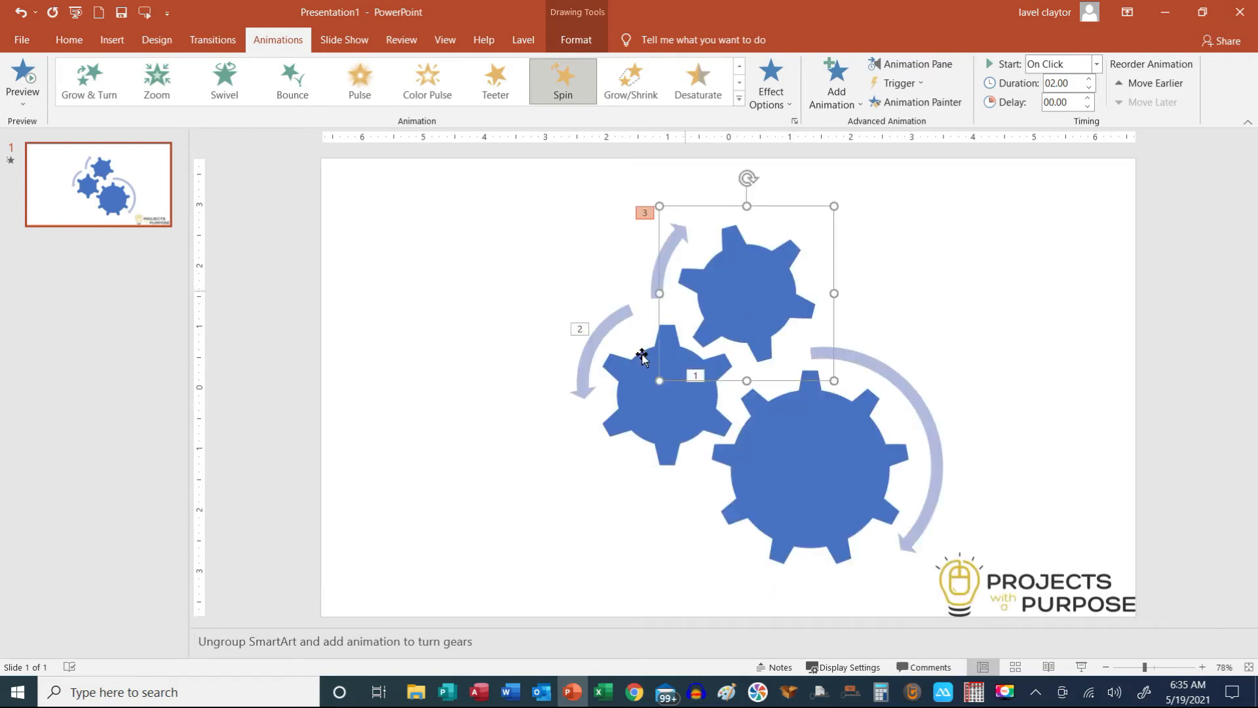
mouse_move(185, 221)
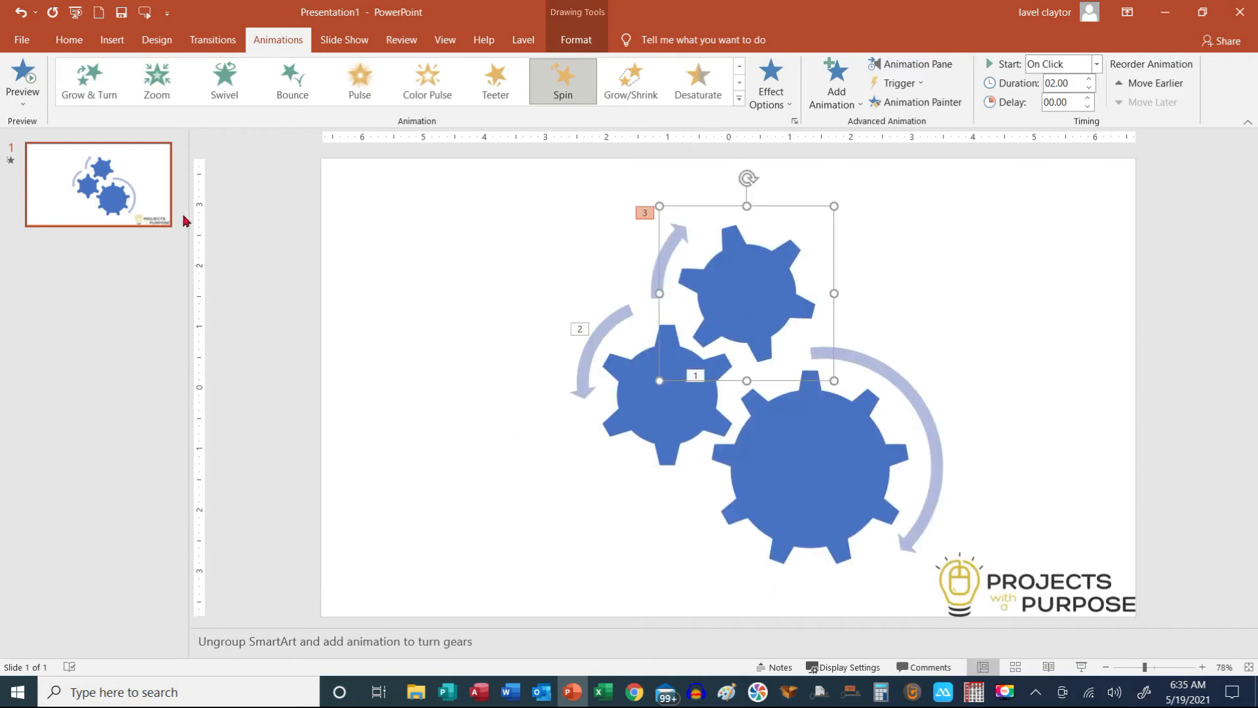
mouse_move(23, 76)
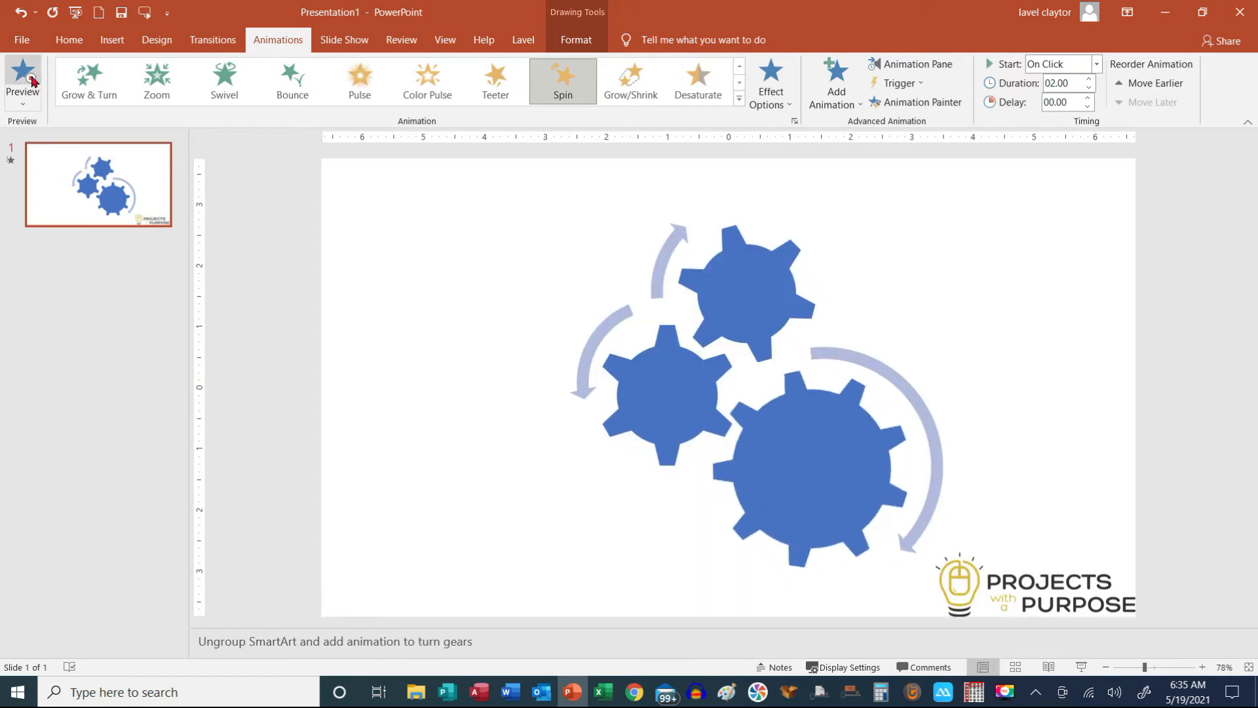
click(22, 76)
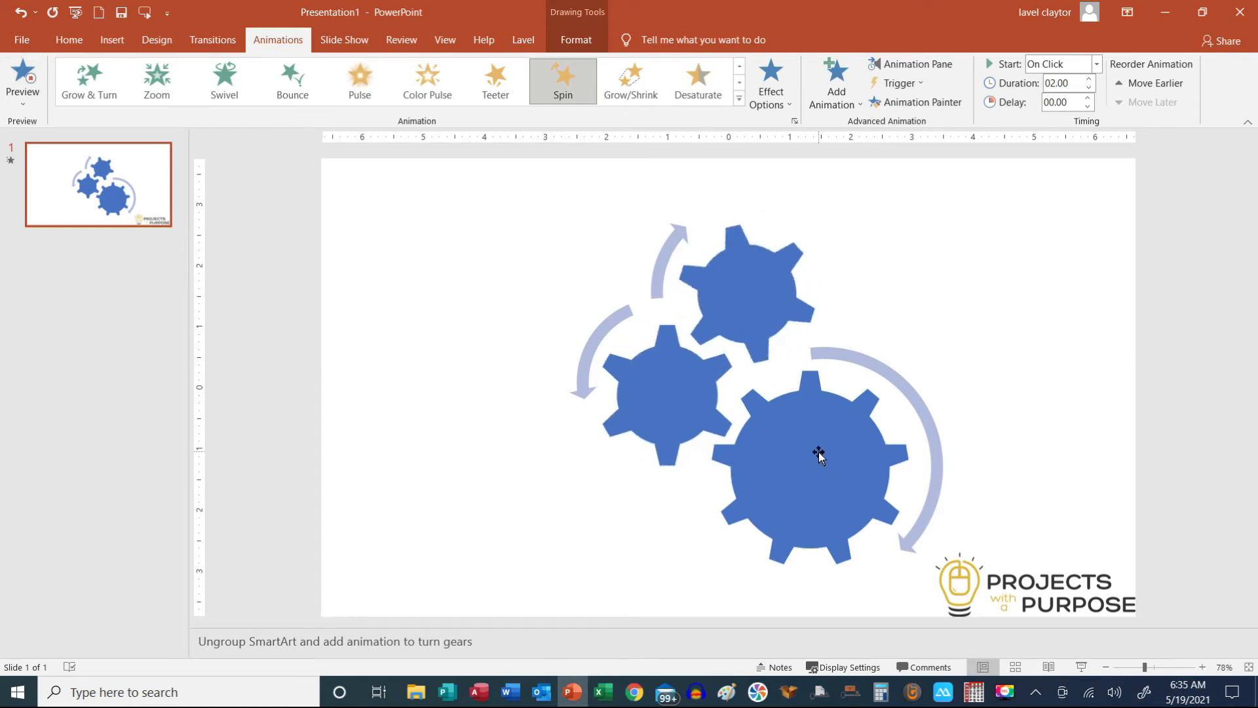
click(746, 277)
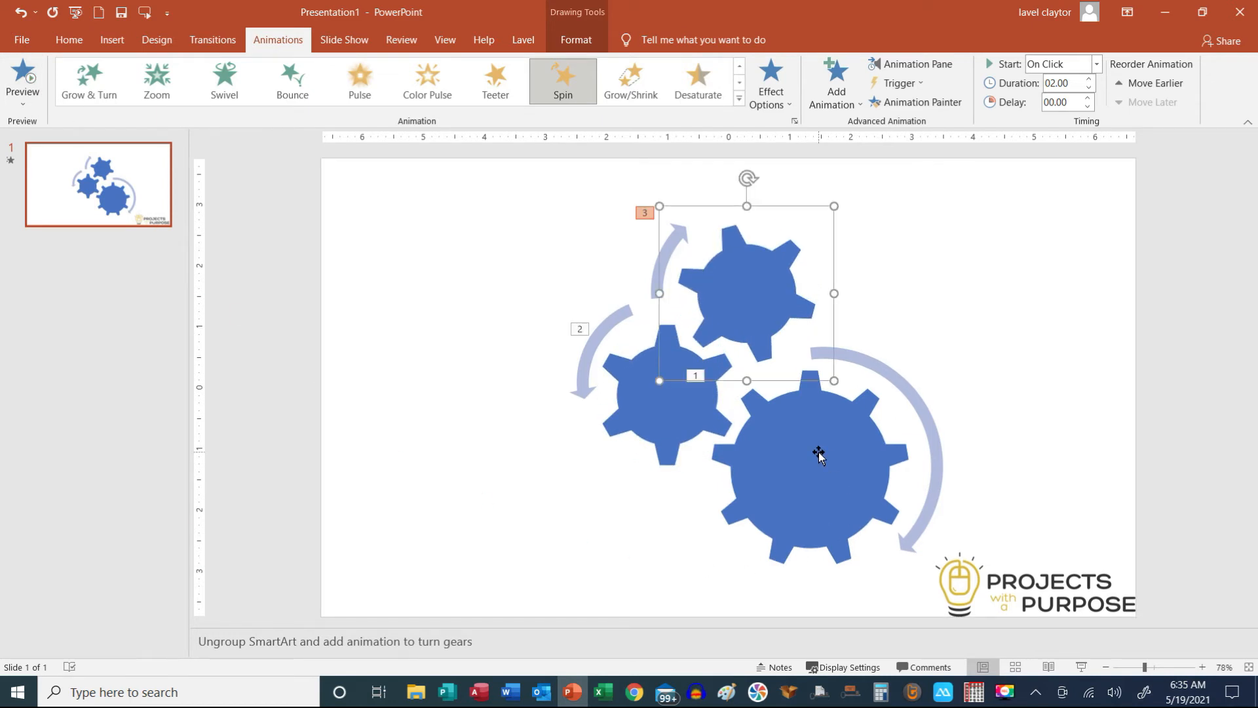
mouse_move(917, 64)
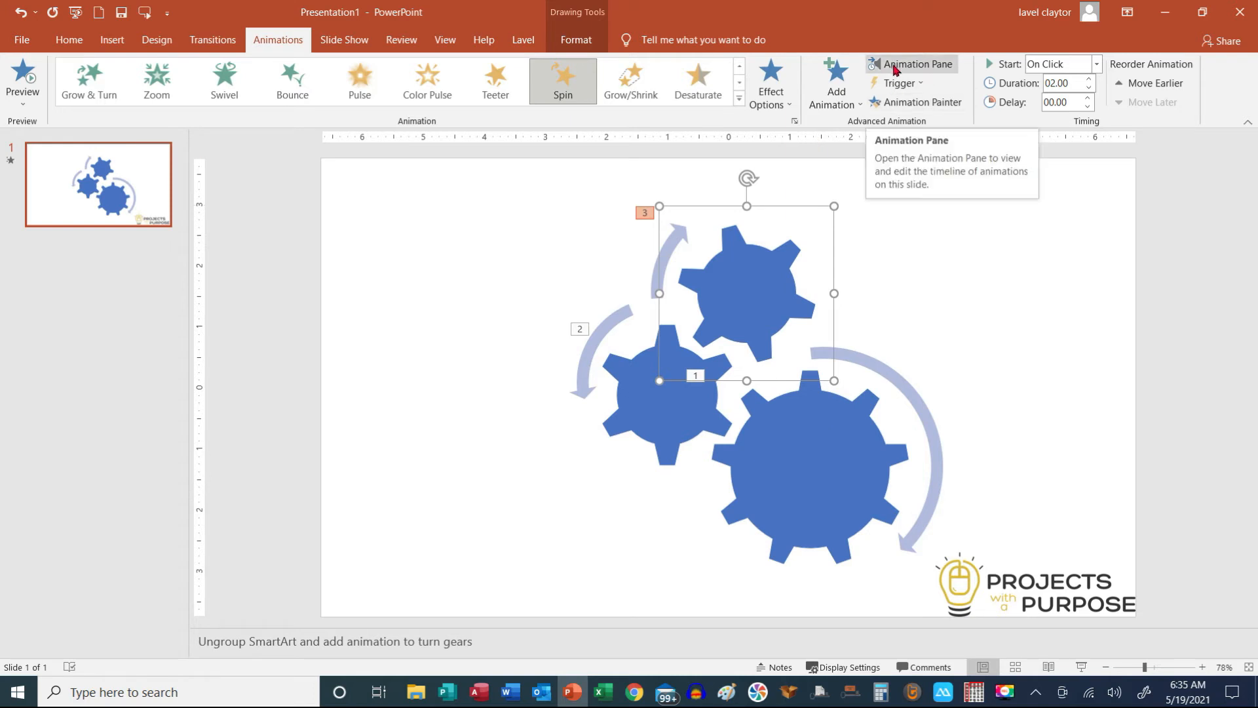
mouse_move(265, 44)
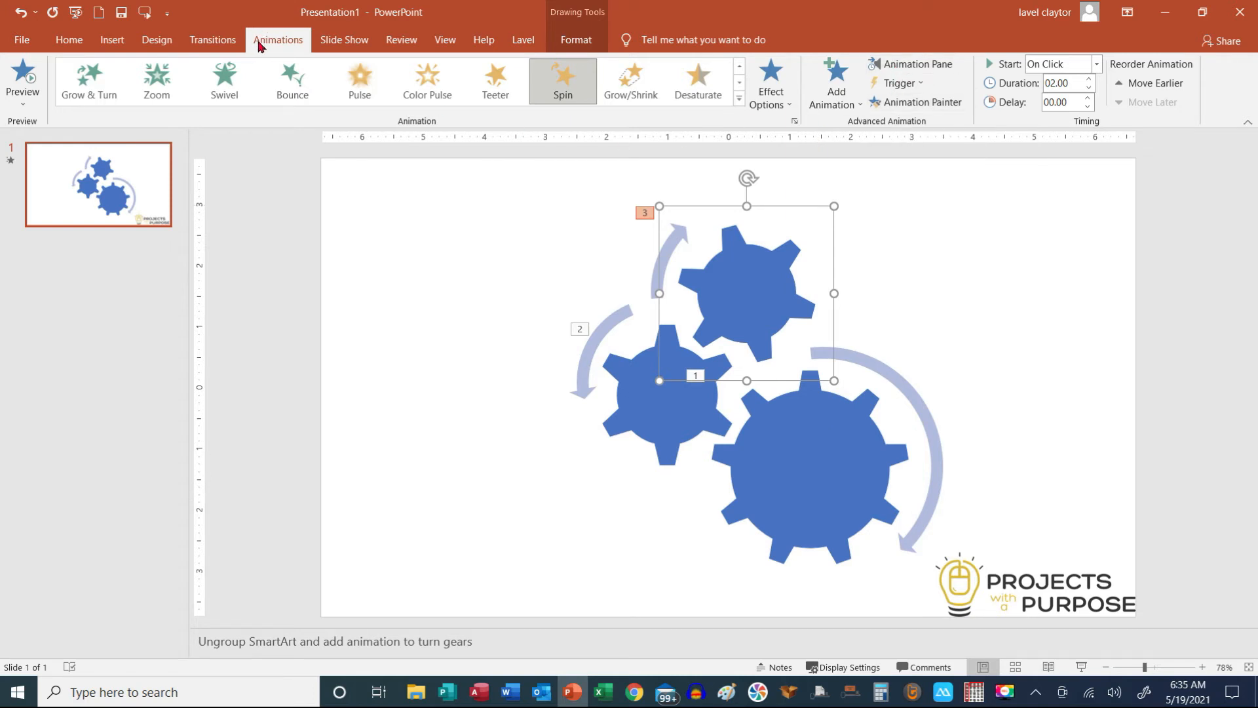
mouse_move(853, 138)
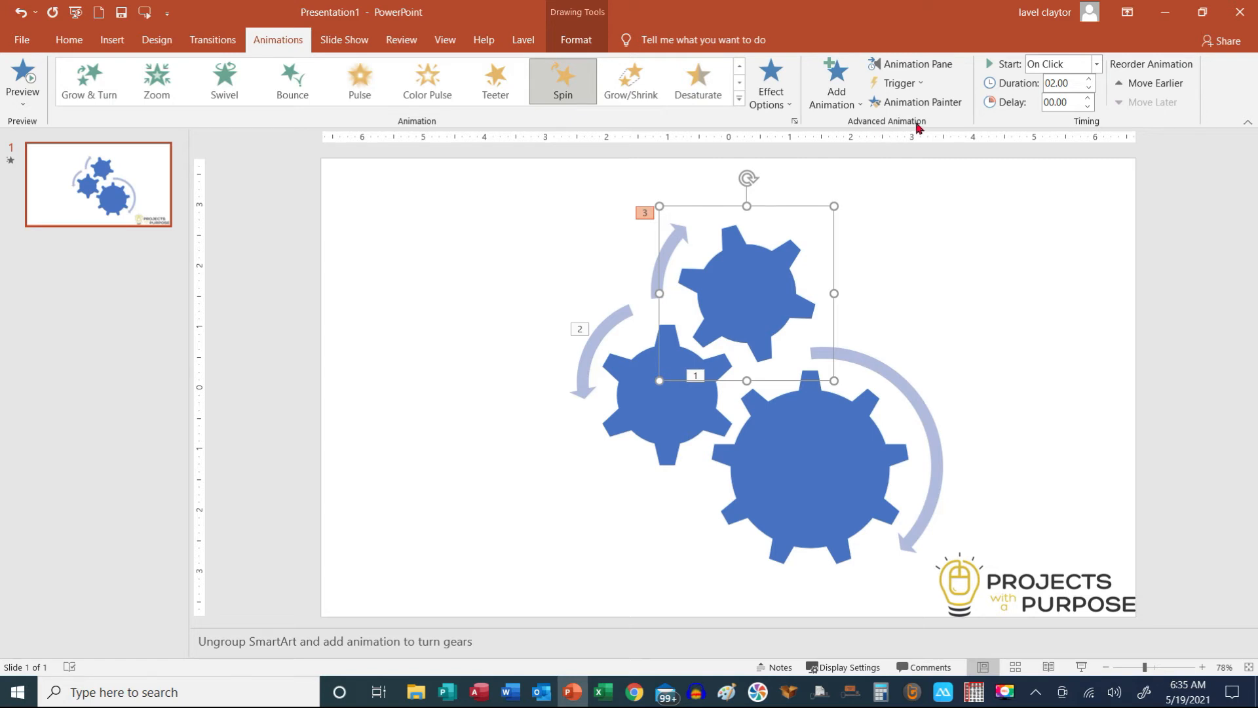
mouse_move(916, 64)
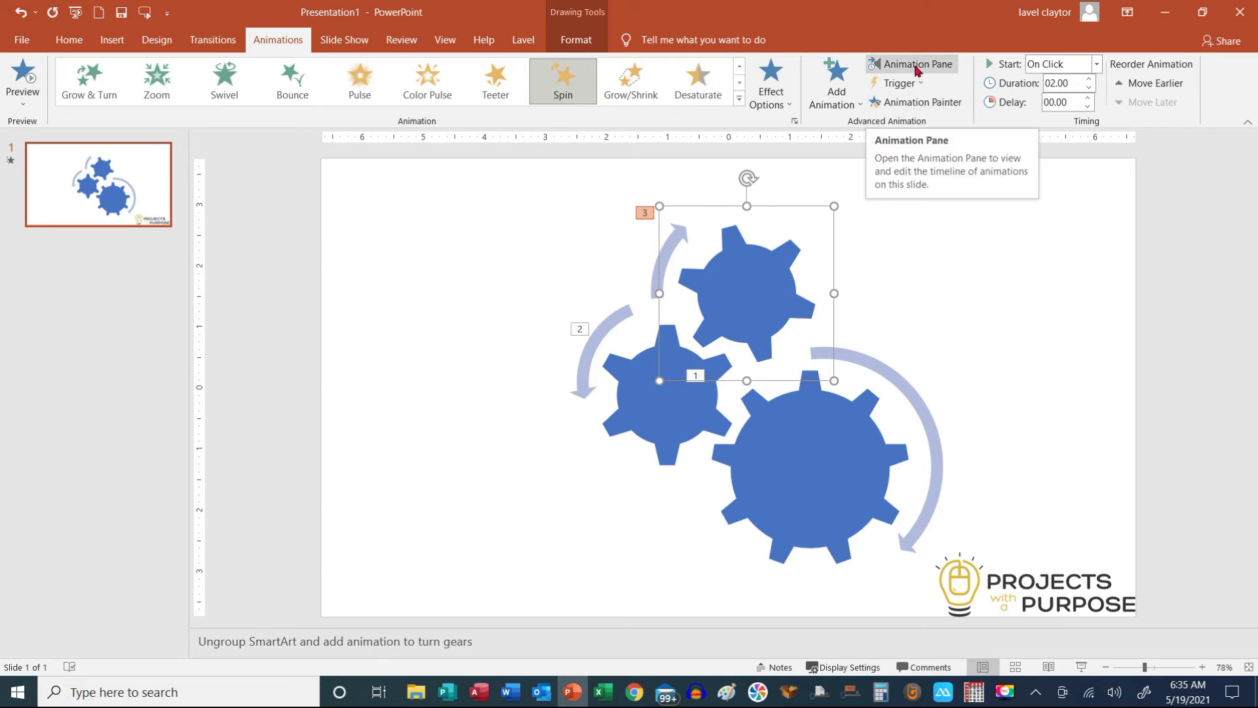
Show the Animation Pane and the first spin's start options.
click(917, 64)
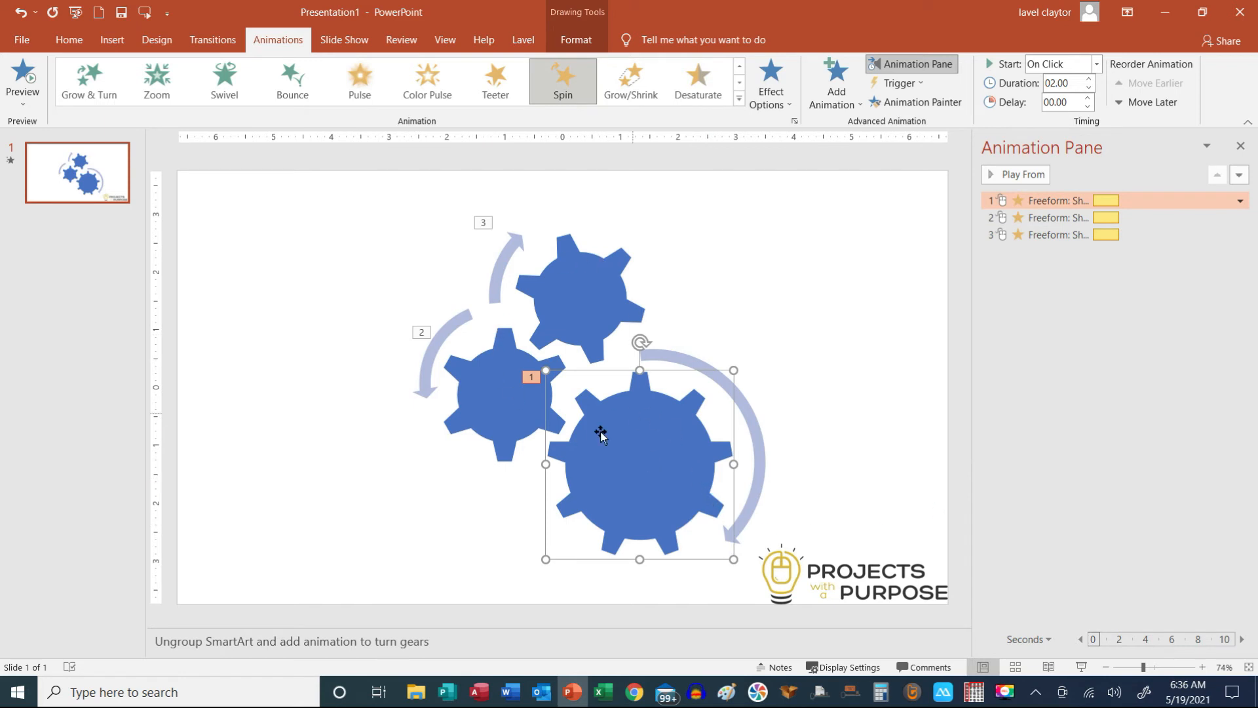
mouse_move(854, 573)
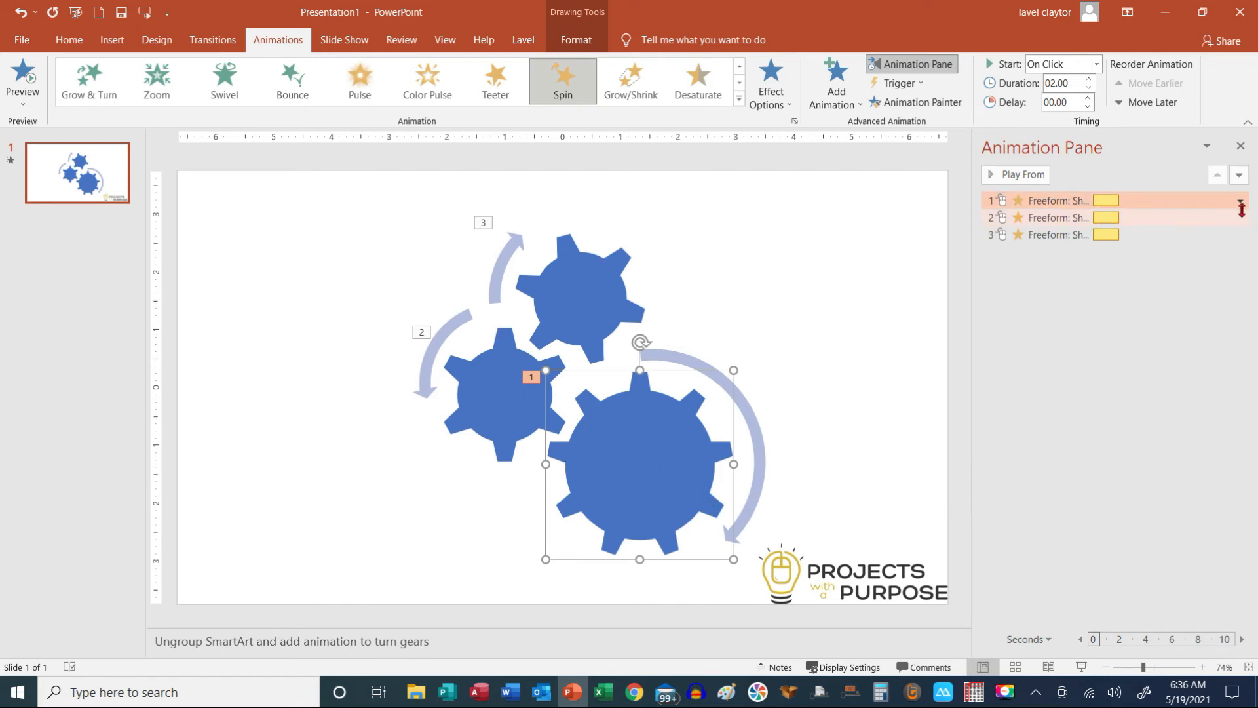
click(1240, 201)
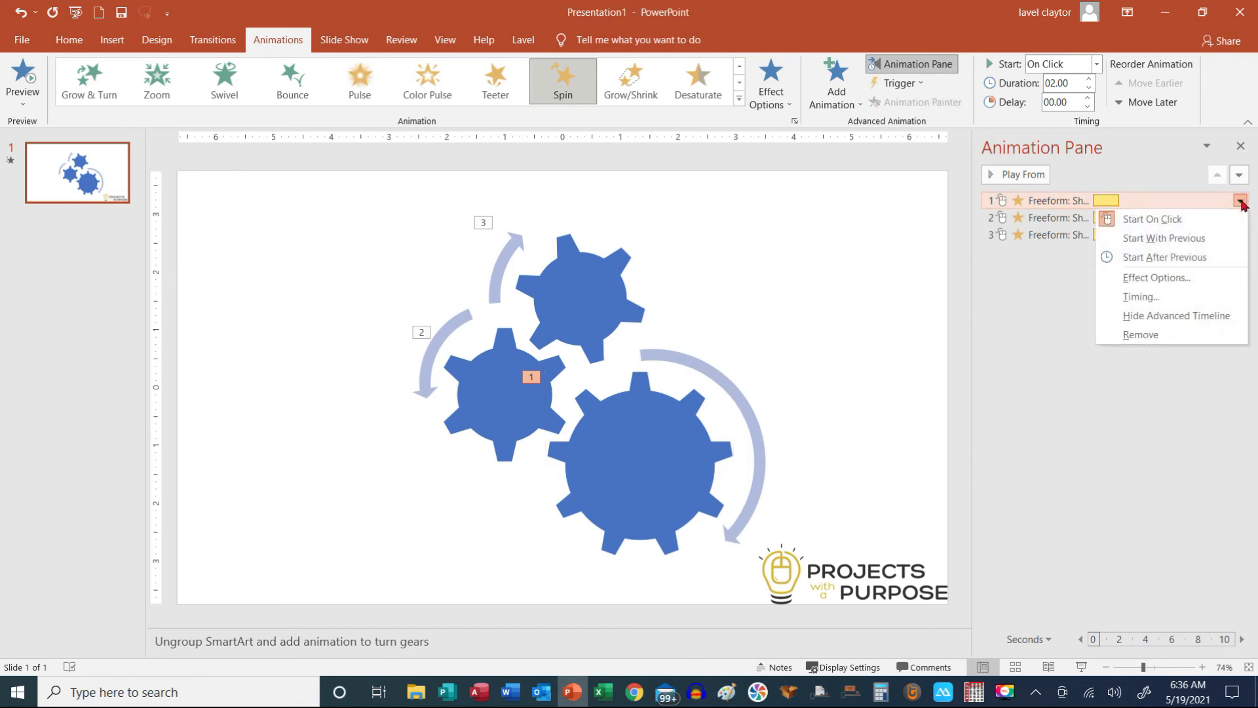
mouse_move(1151, 219)
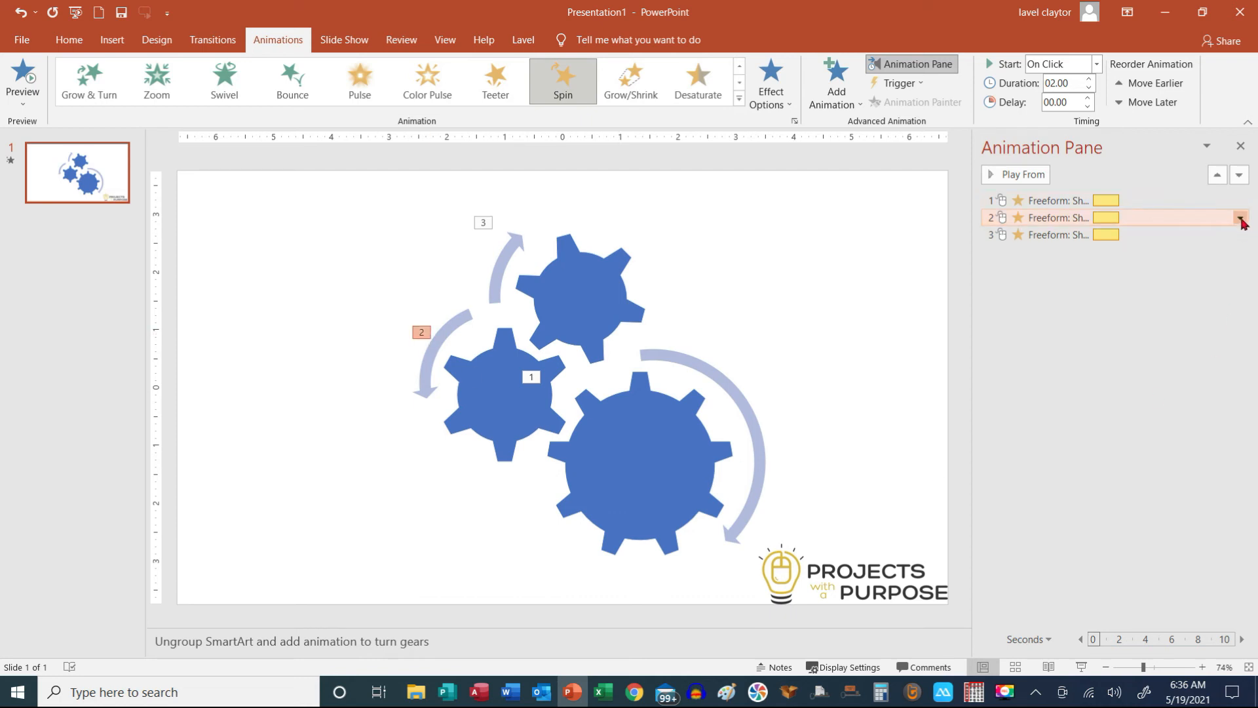
Set the second and third gear spins to Start With Previous and preview all three spinning together.
click(1239, 218)
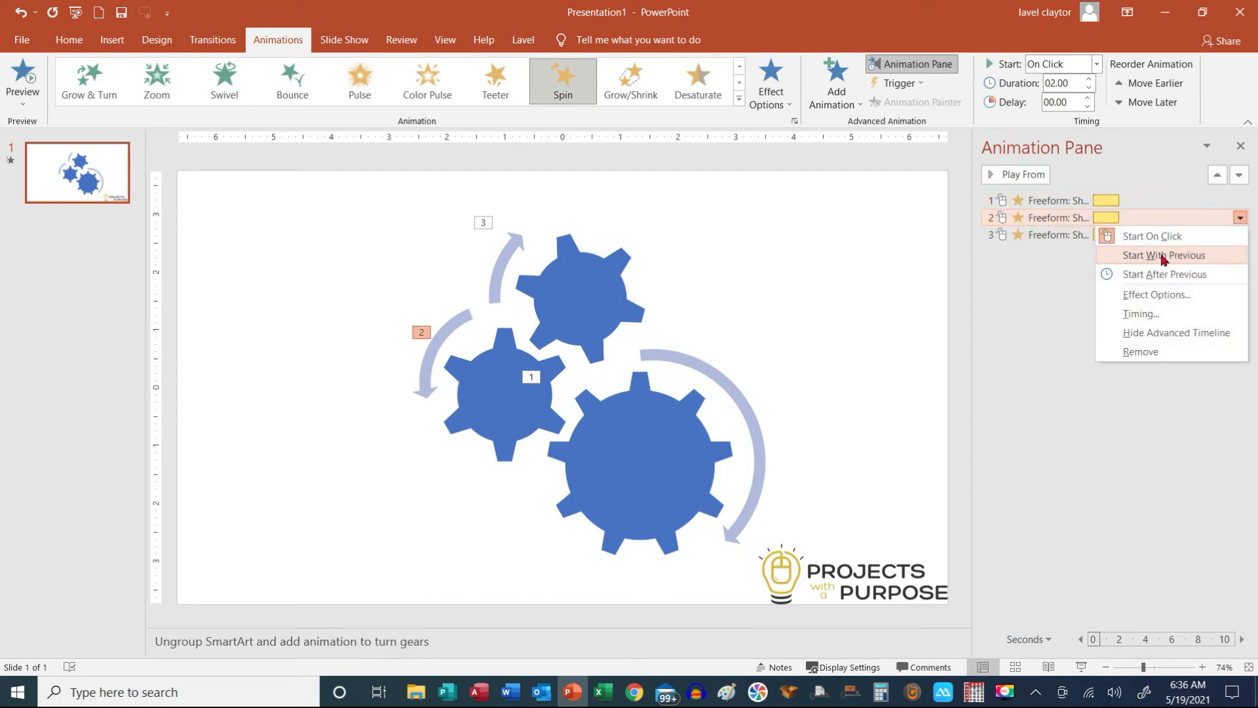
click(1164, 254)
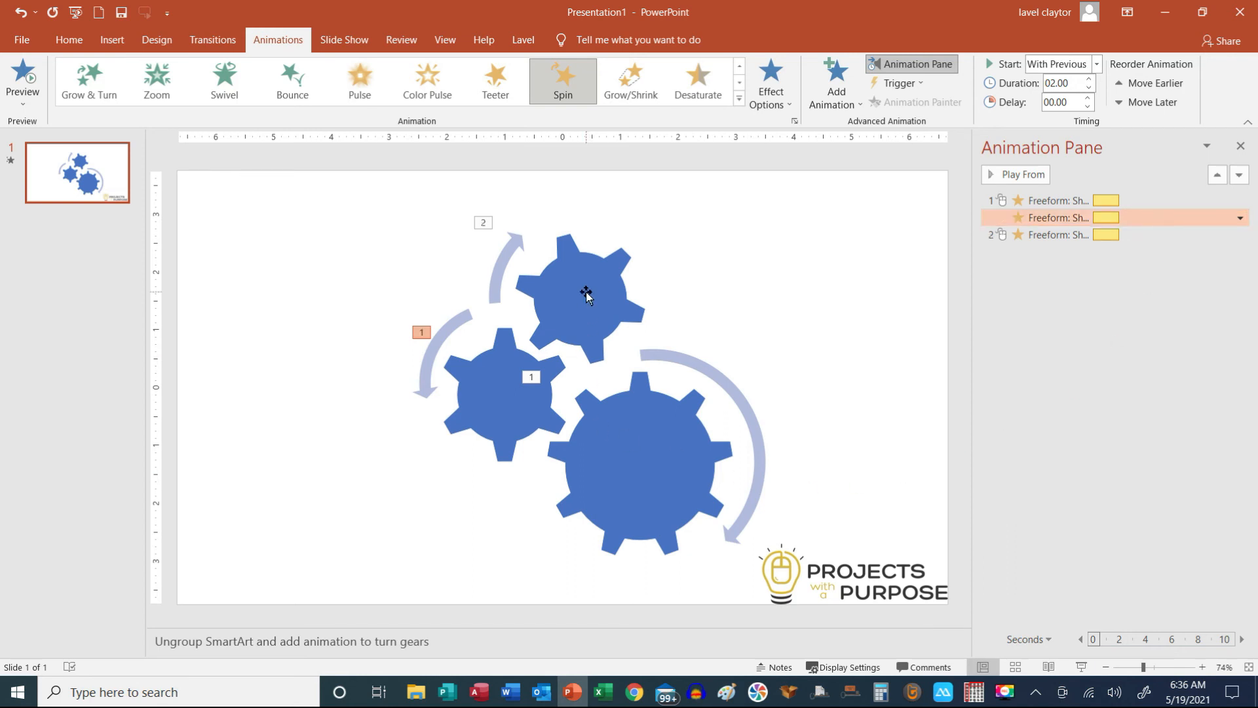
click(586, 292)
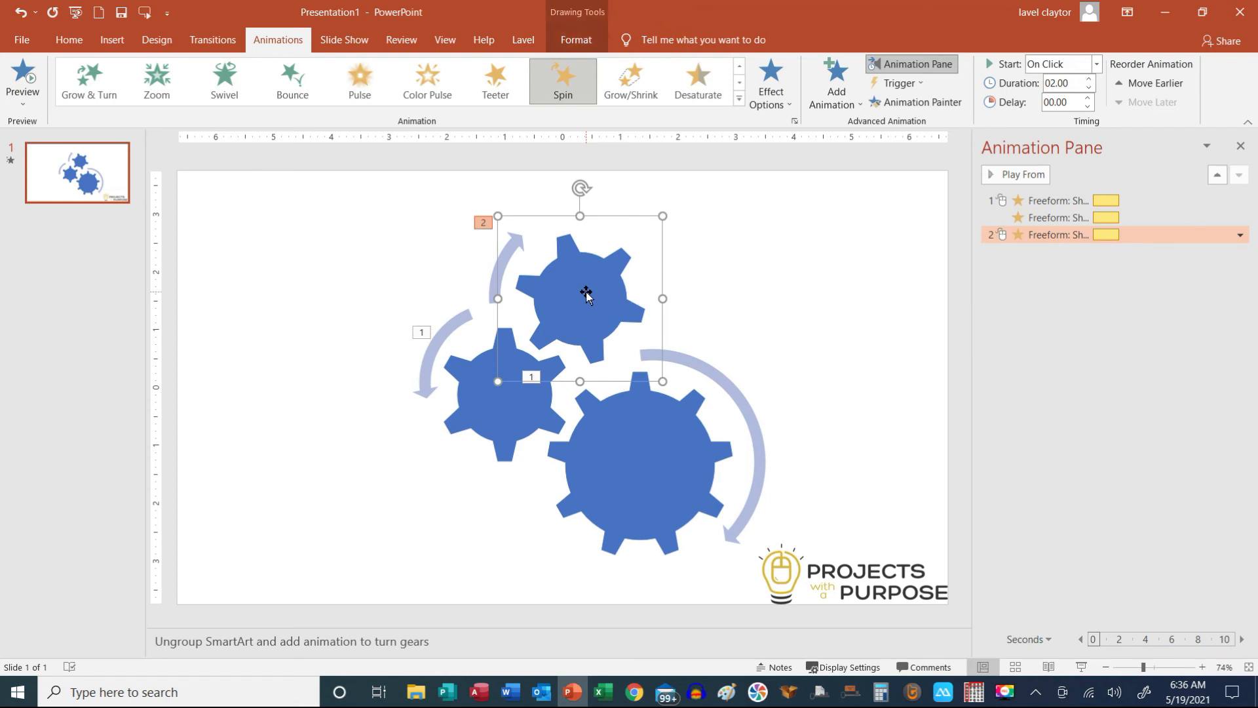
click(1239, 234)
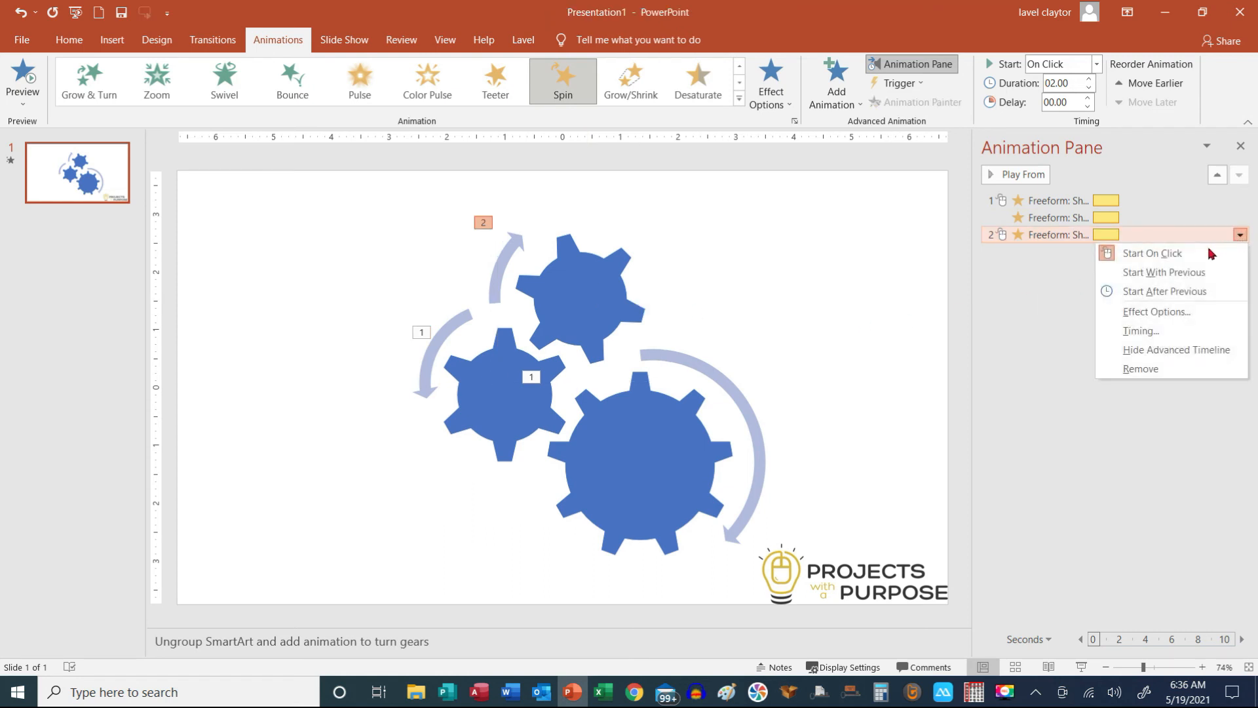
mouse_move(1164, 272)
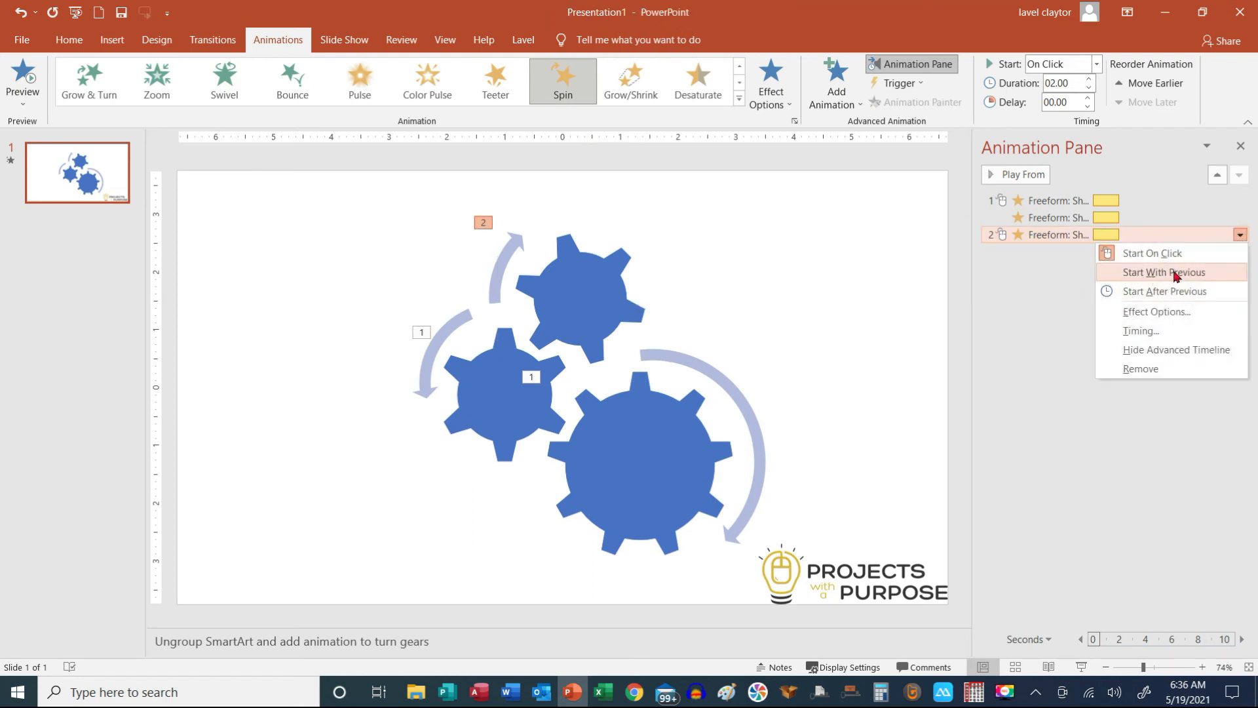
click(1164, 273)
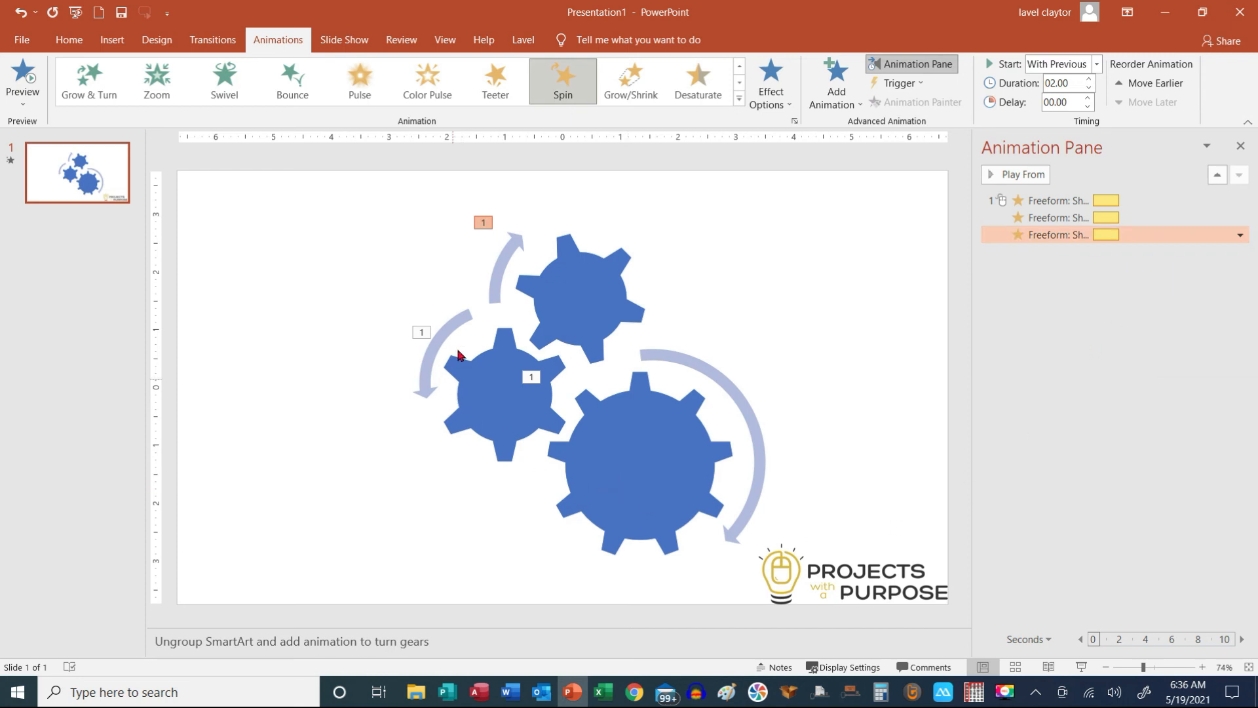
mouse_move(523, 283)
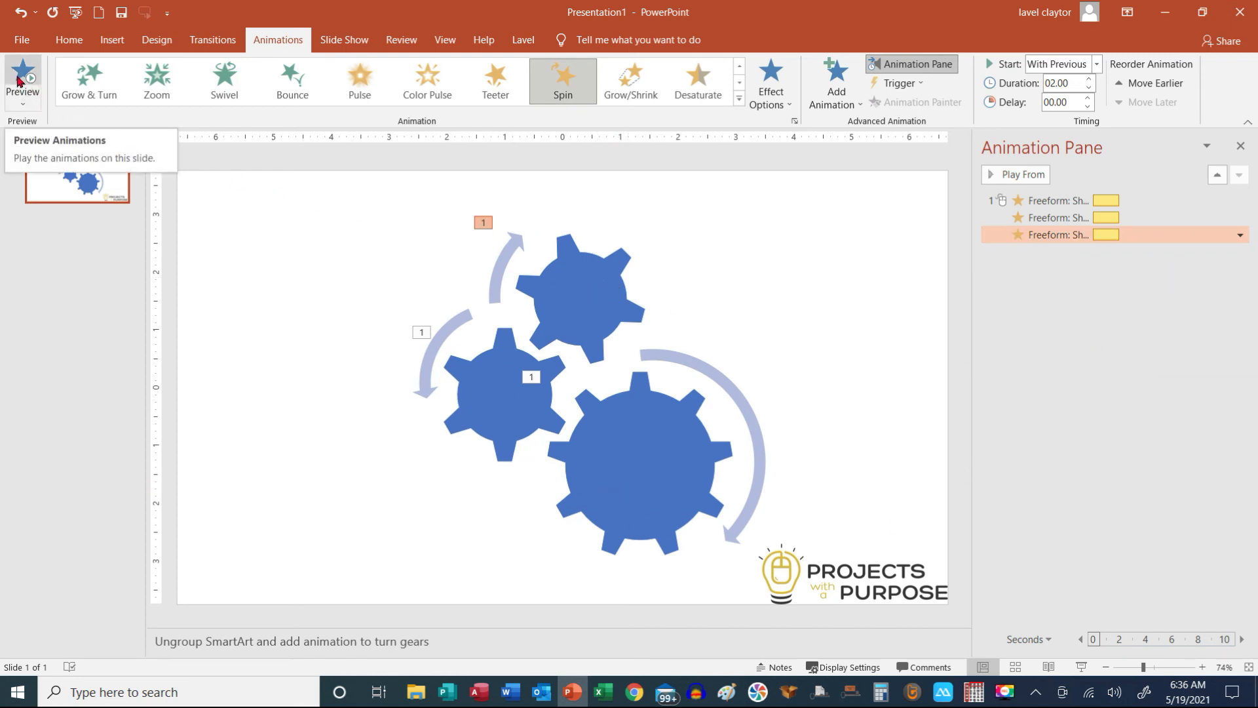
click(23, 80)
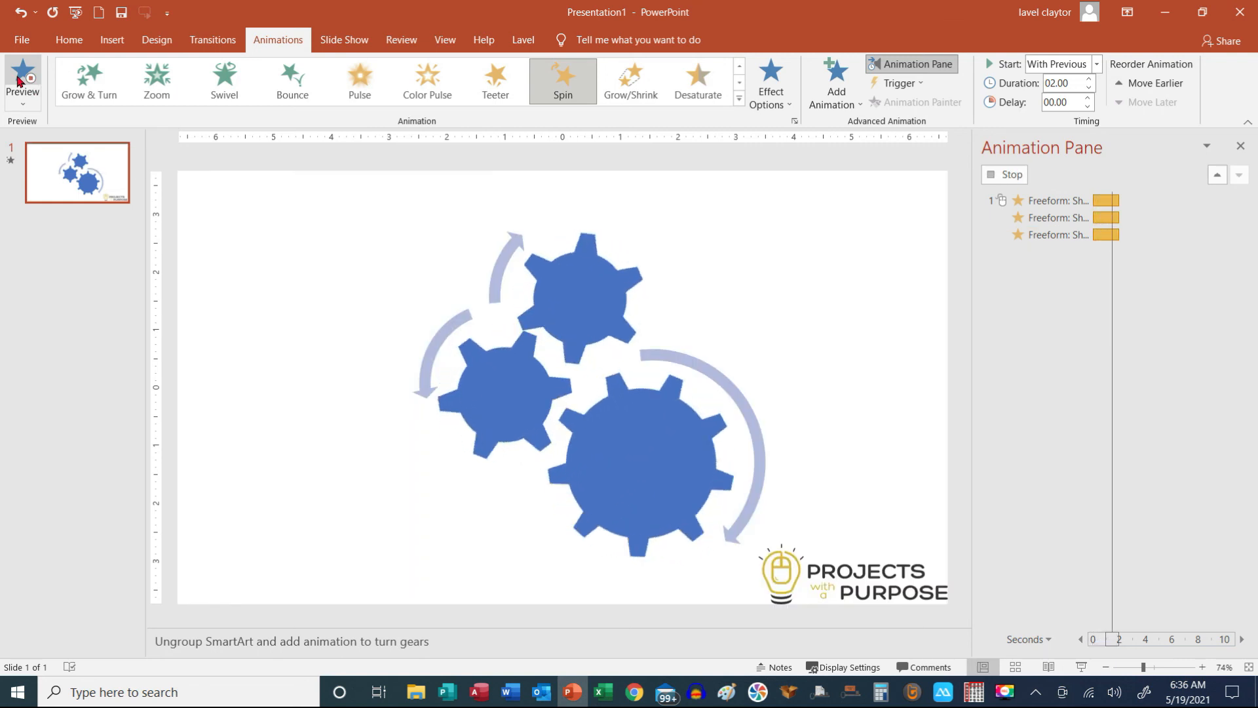